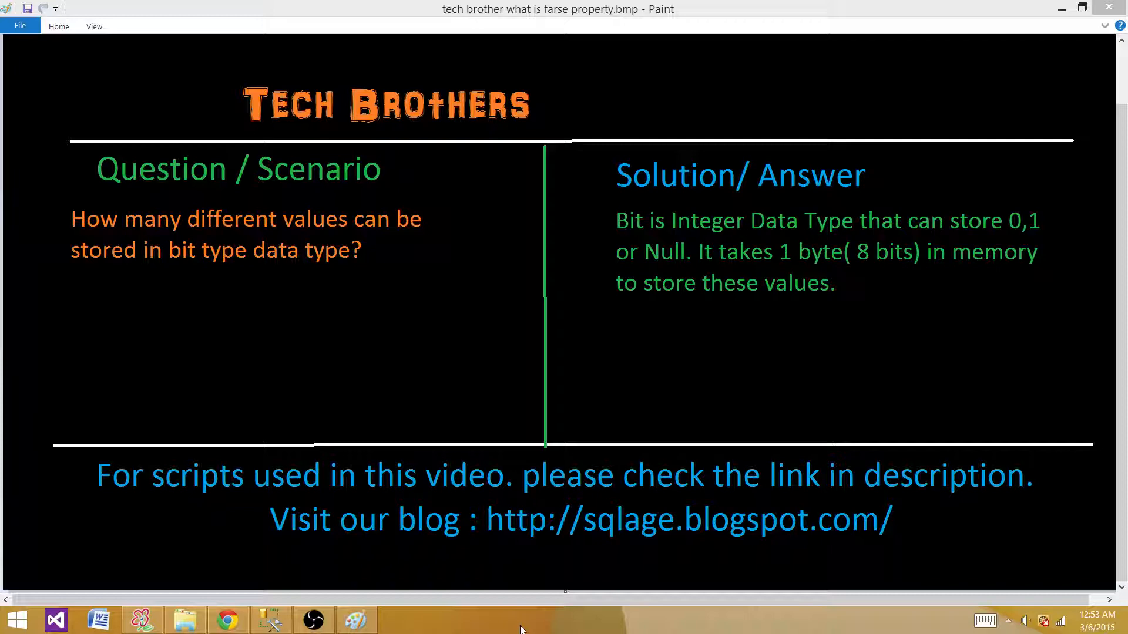
mouse_move(272, 619)
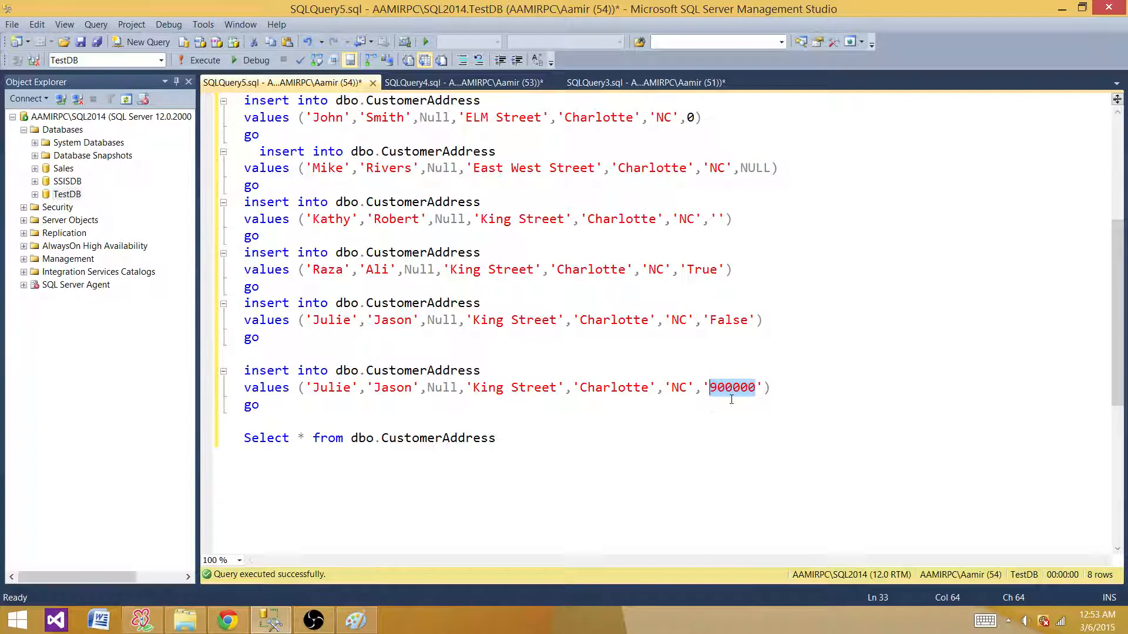
mouse_move(731, 397)
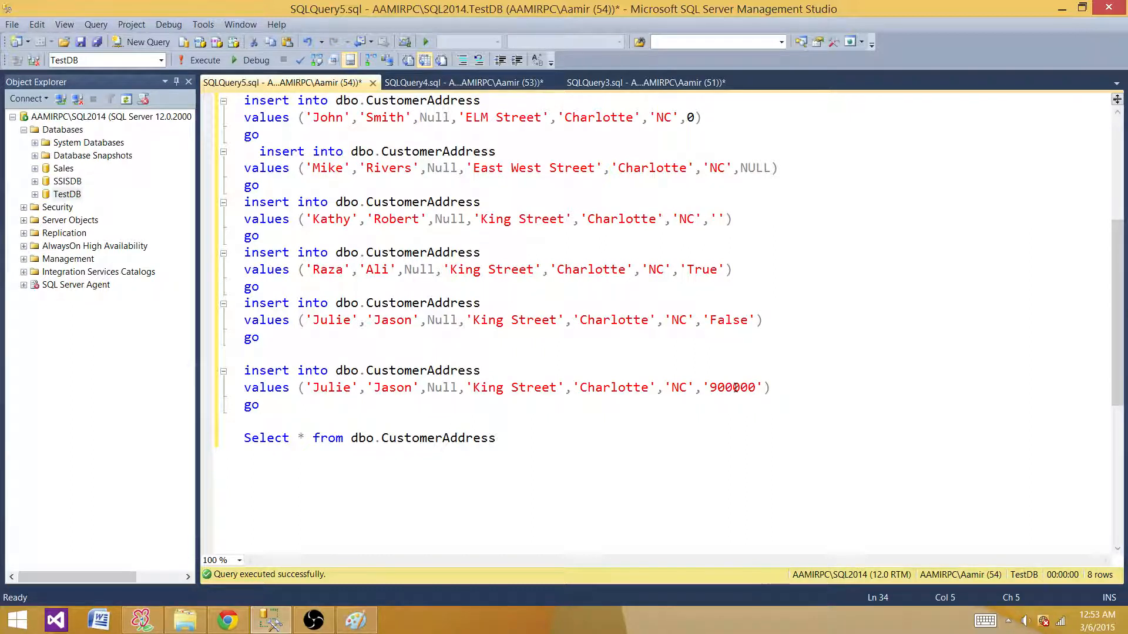
mouse_move(732, 359)
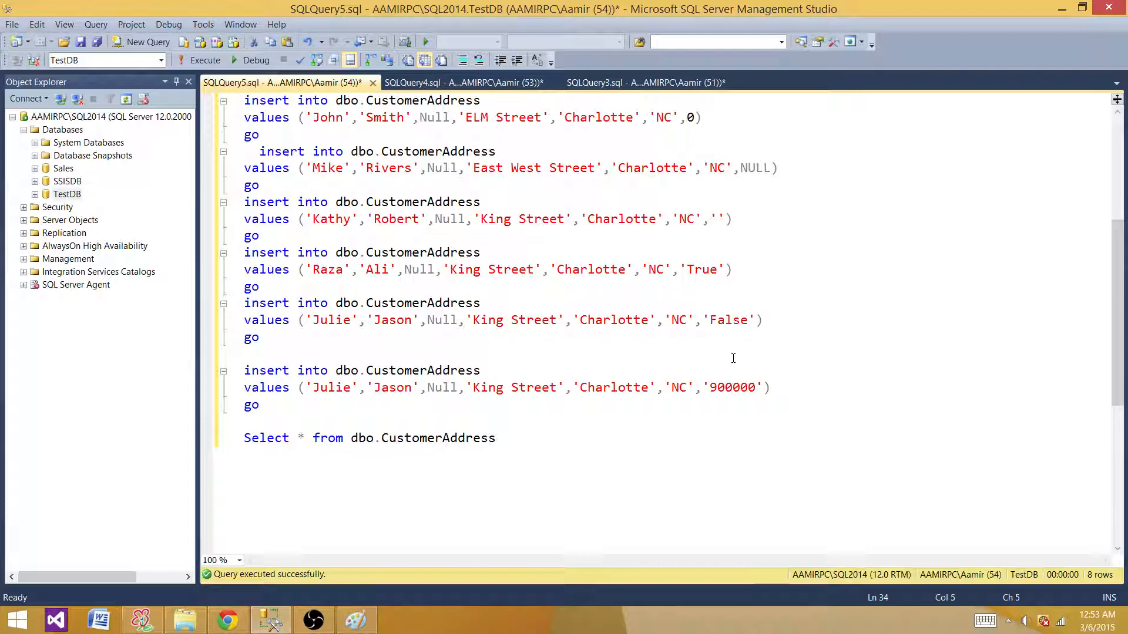
- Execute the CREATE TABLE dbo.CustomerAddress block; Messages reports Command(s) completed successfully
click(248, 353)
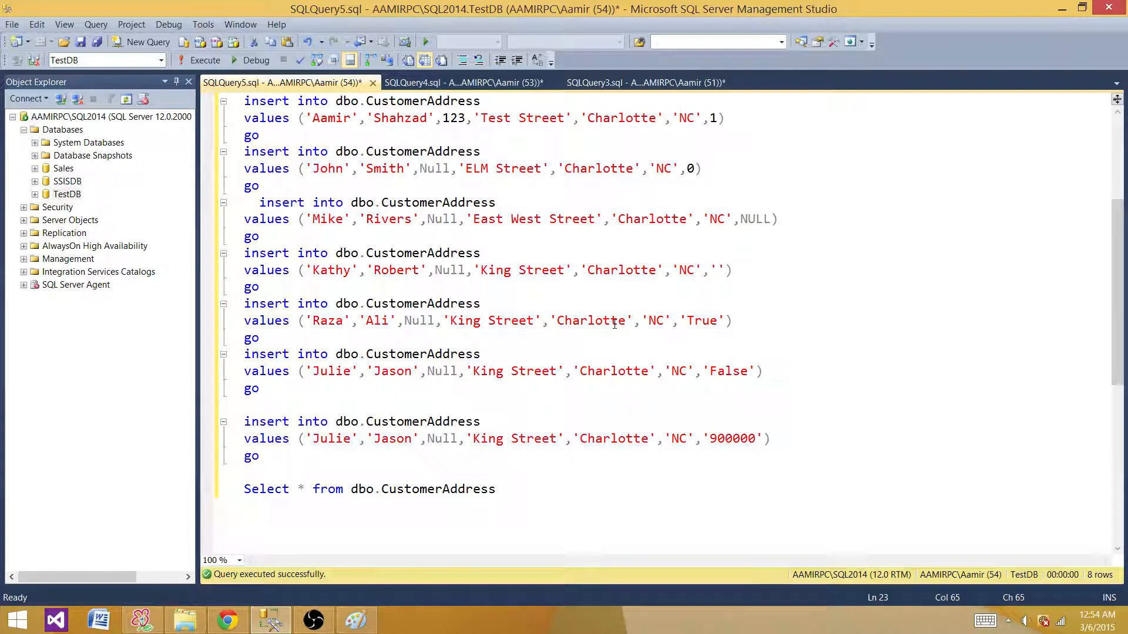
click(717, 270)
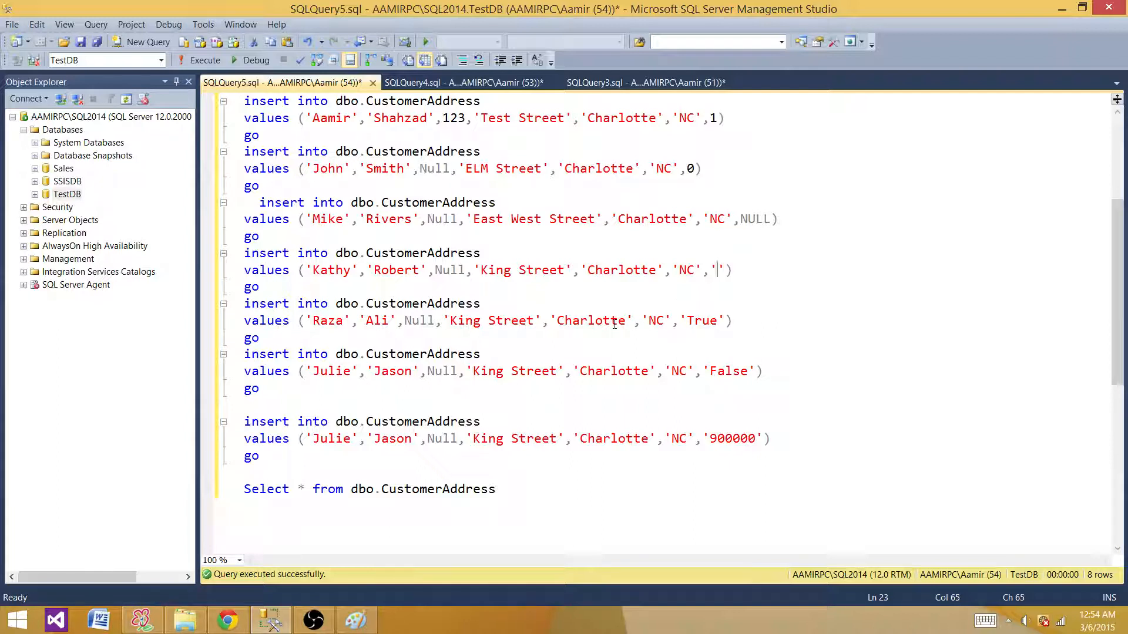
scroll(up, 3)
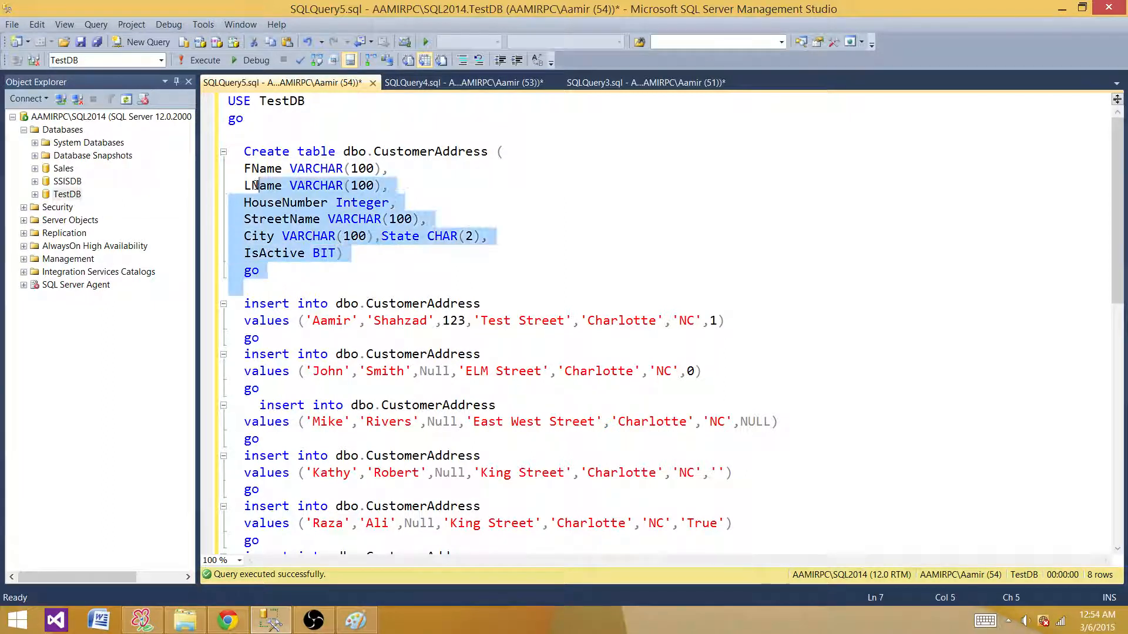
click(205, 60)
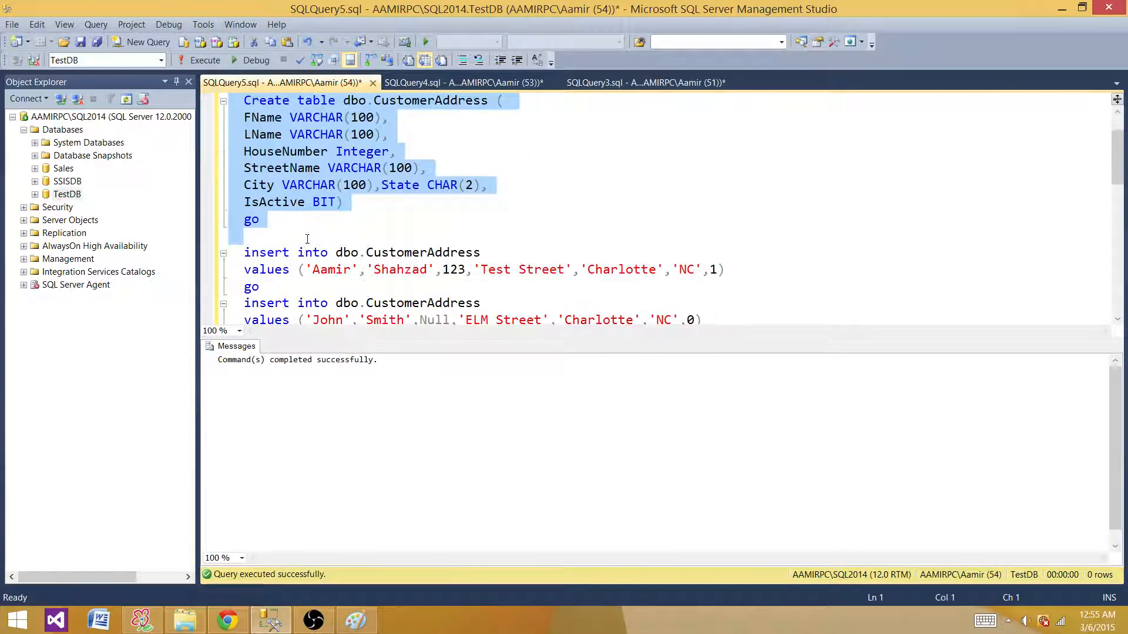
scroll(down, 3)
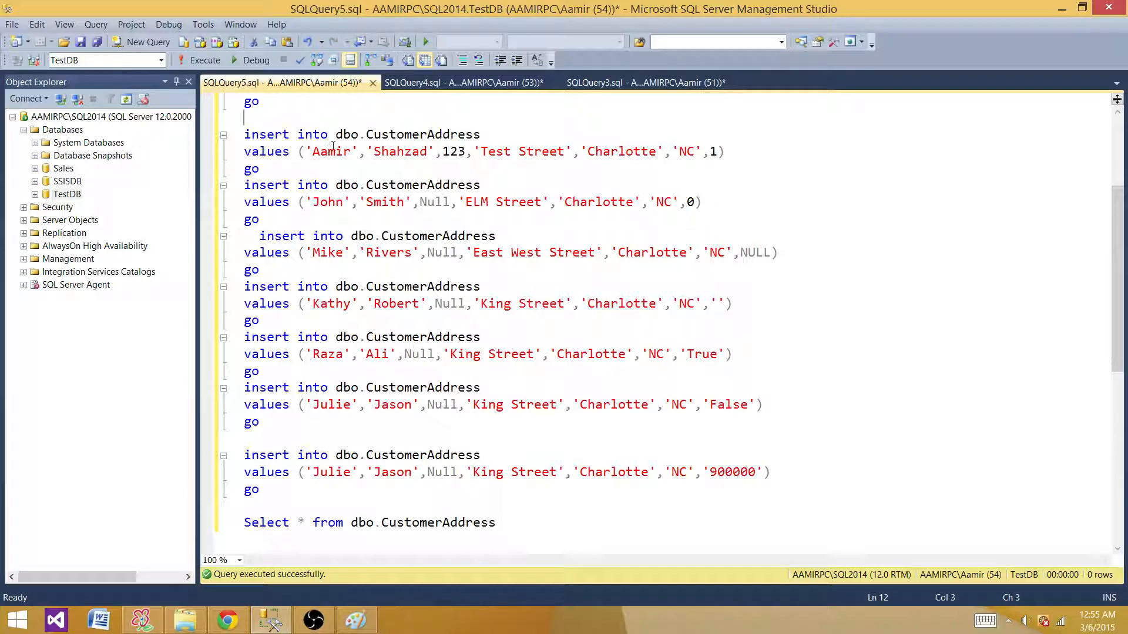
mouse_move(485, 151)
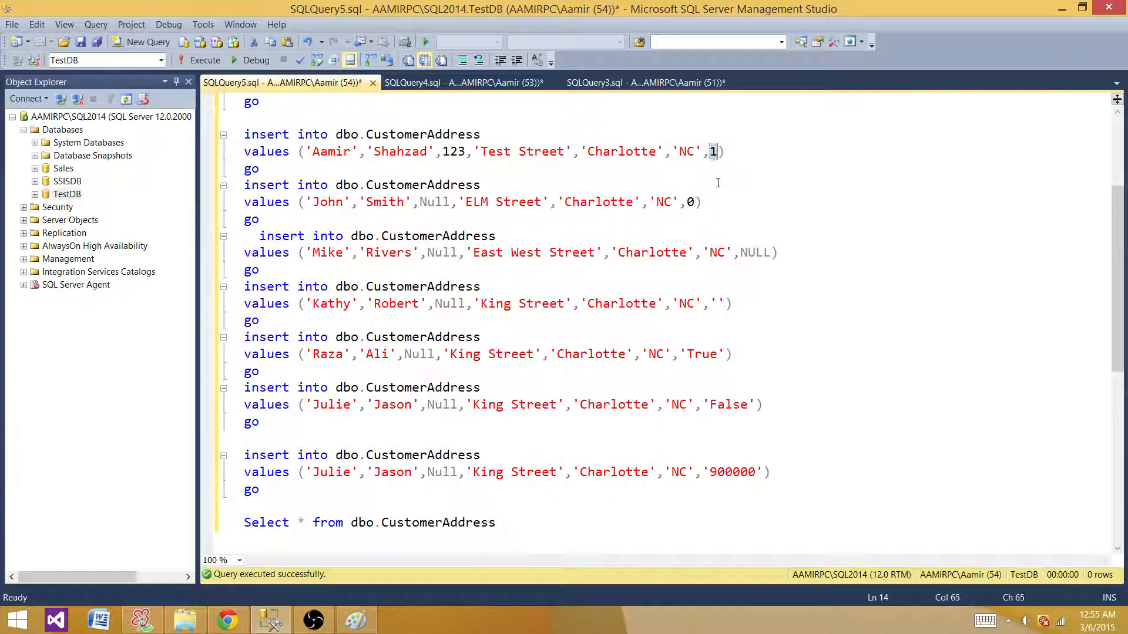
click(724, 151)
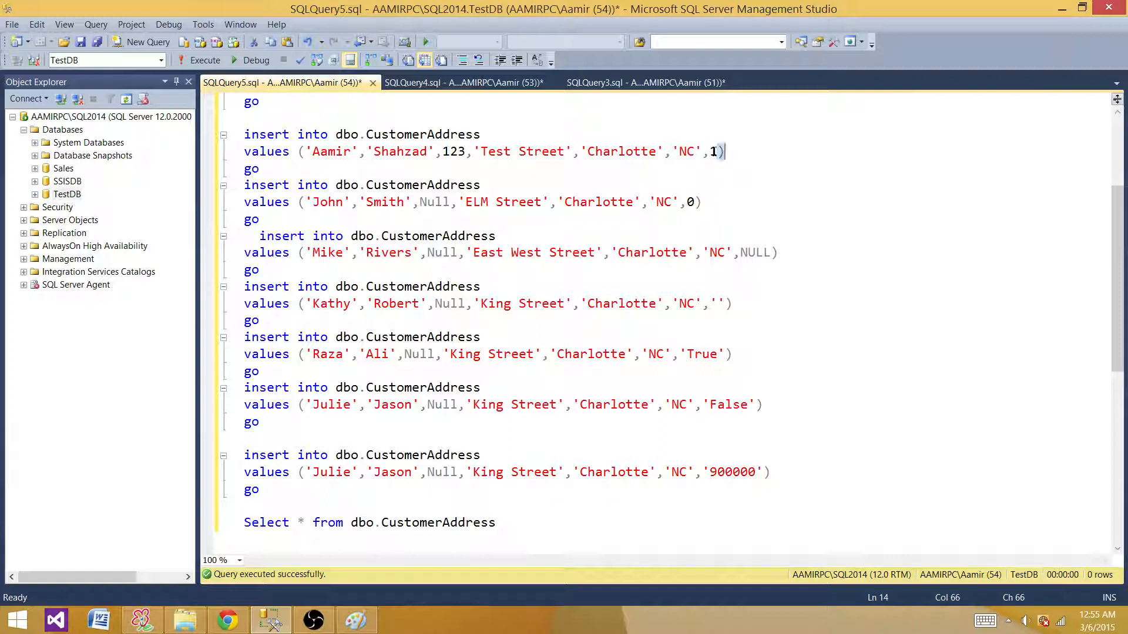
click(711, 152)
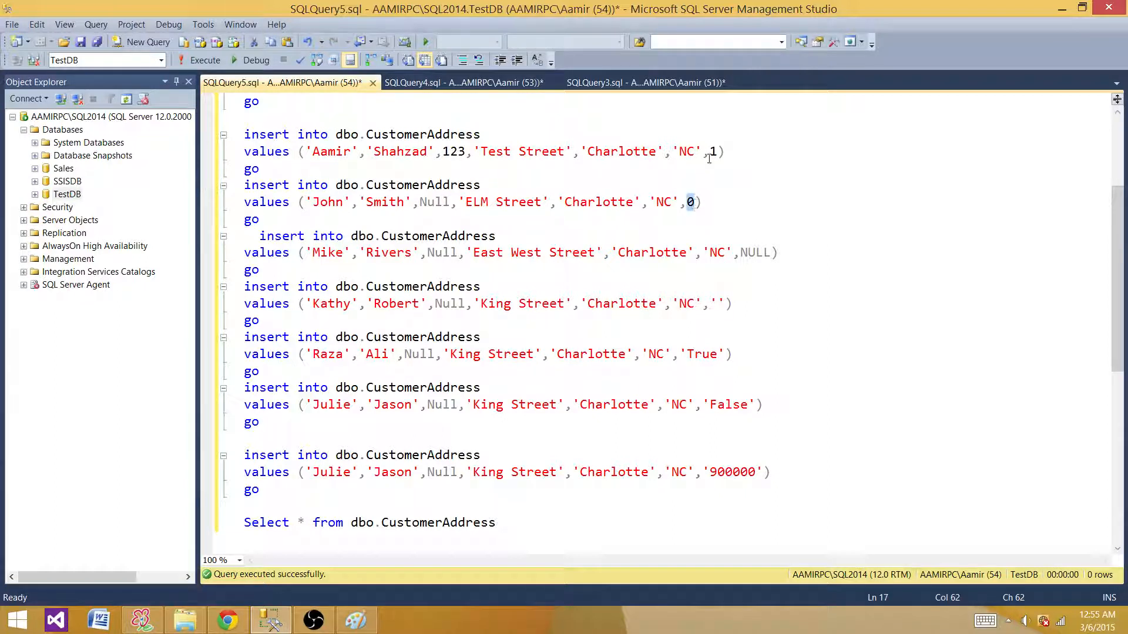
click(692, 201)
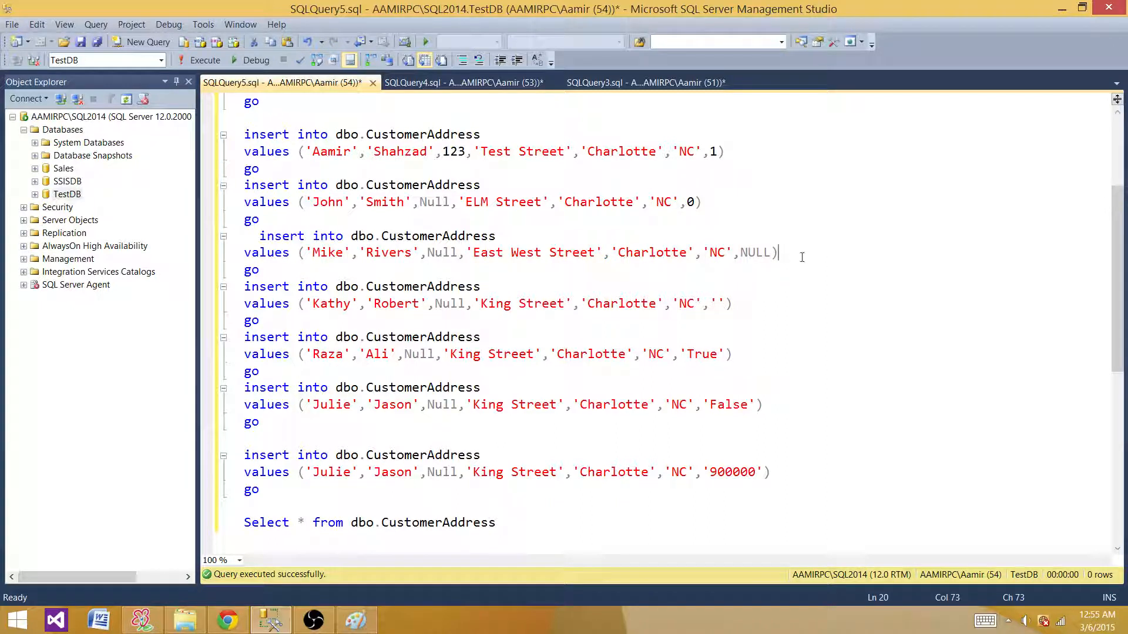
click(716, 303)
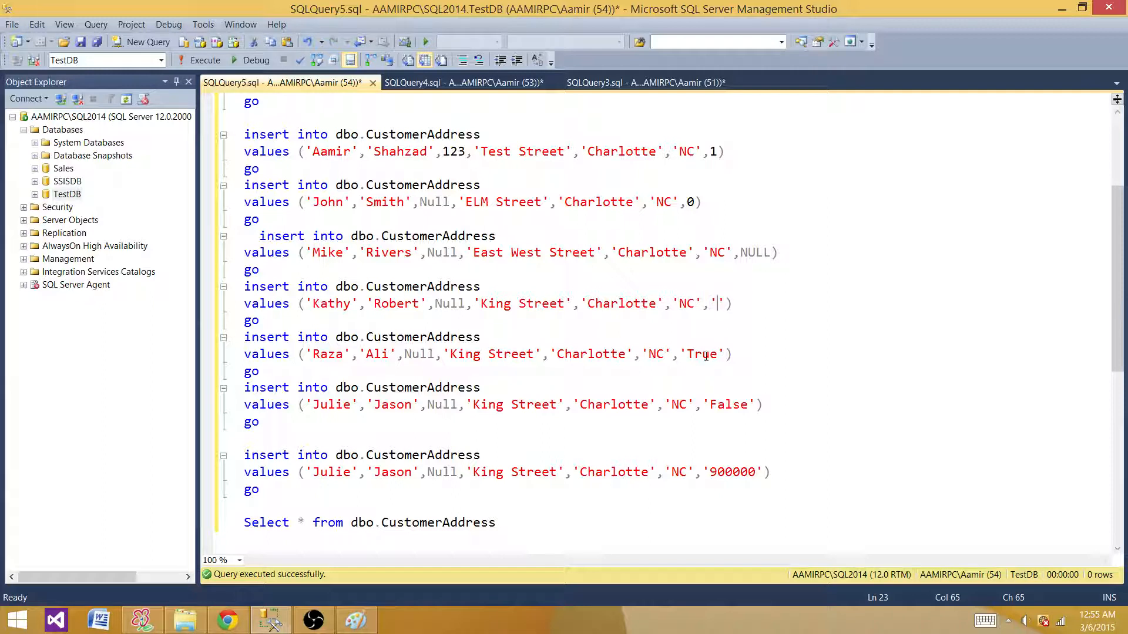
double_click(703, 354)
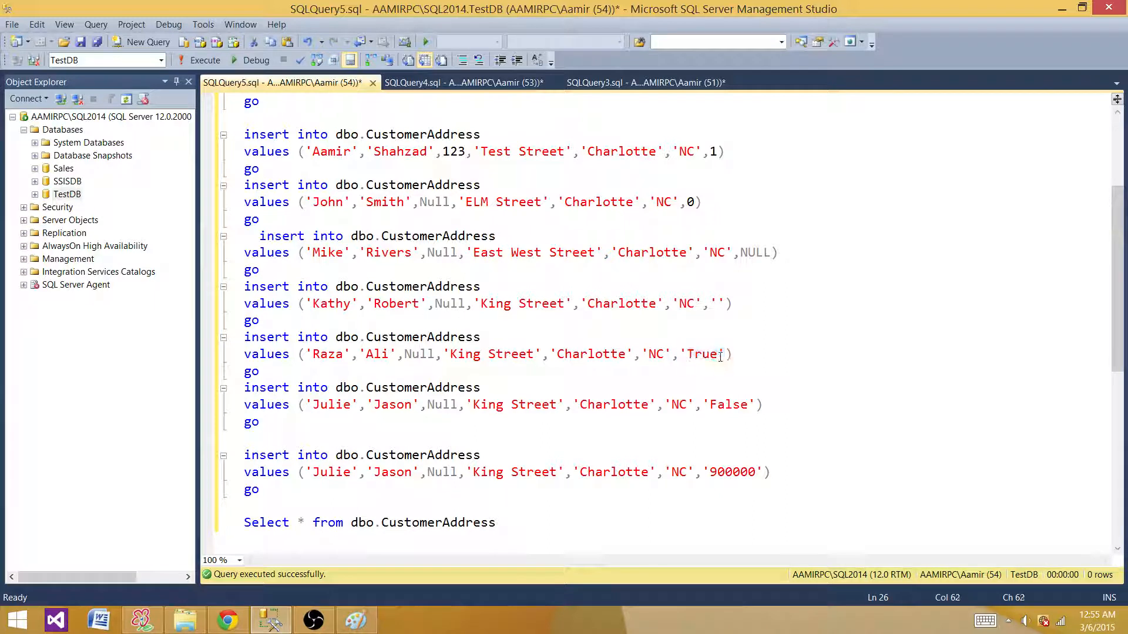
double_click(699, 354)
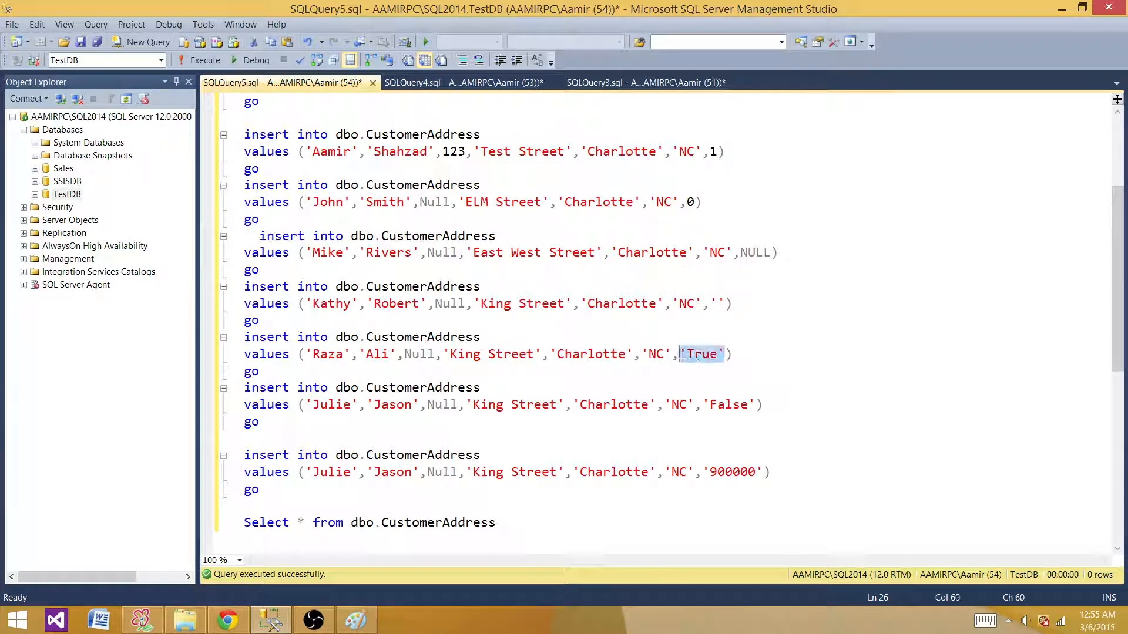
click(750, 404)
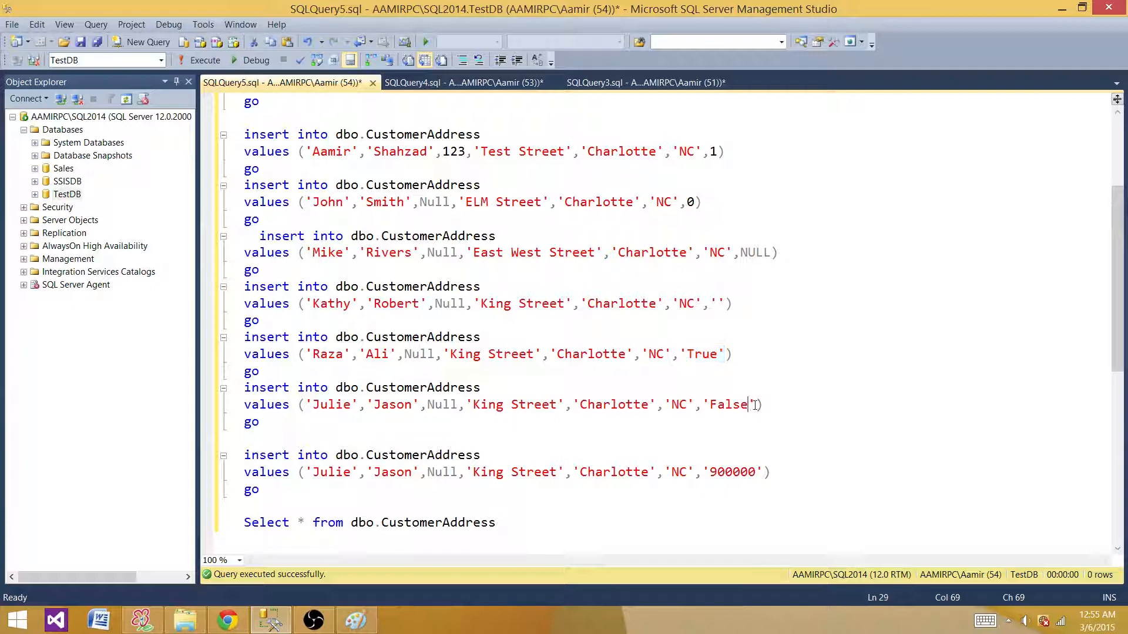
double_click(728, 404)
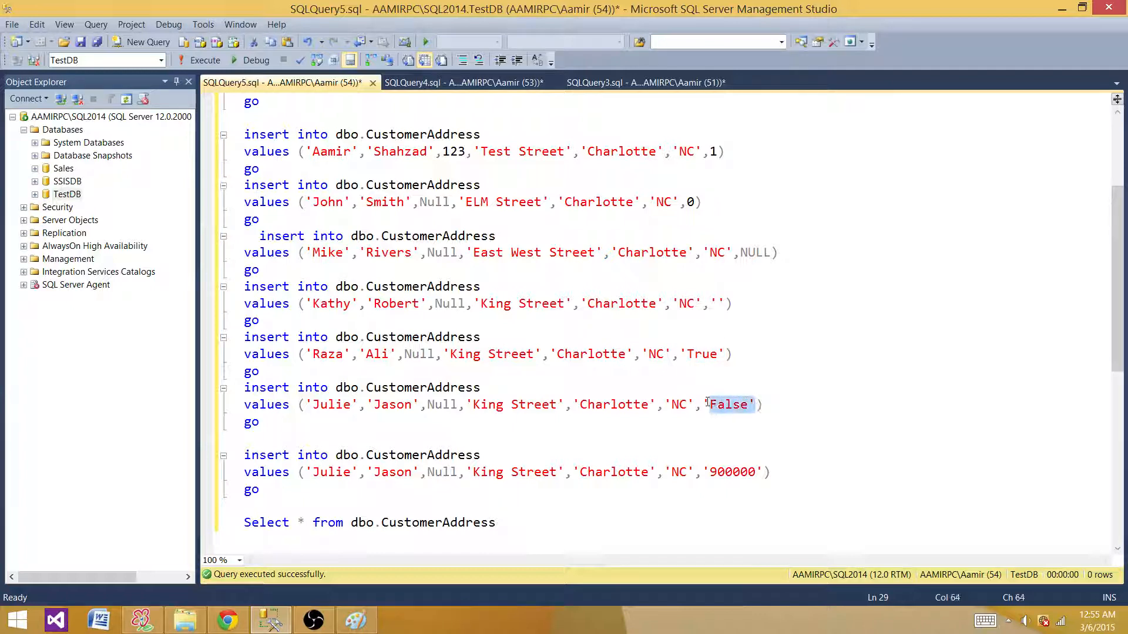
click(746, 423)
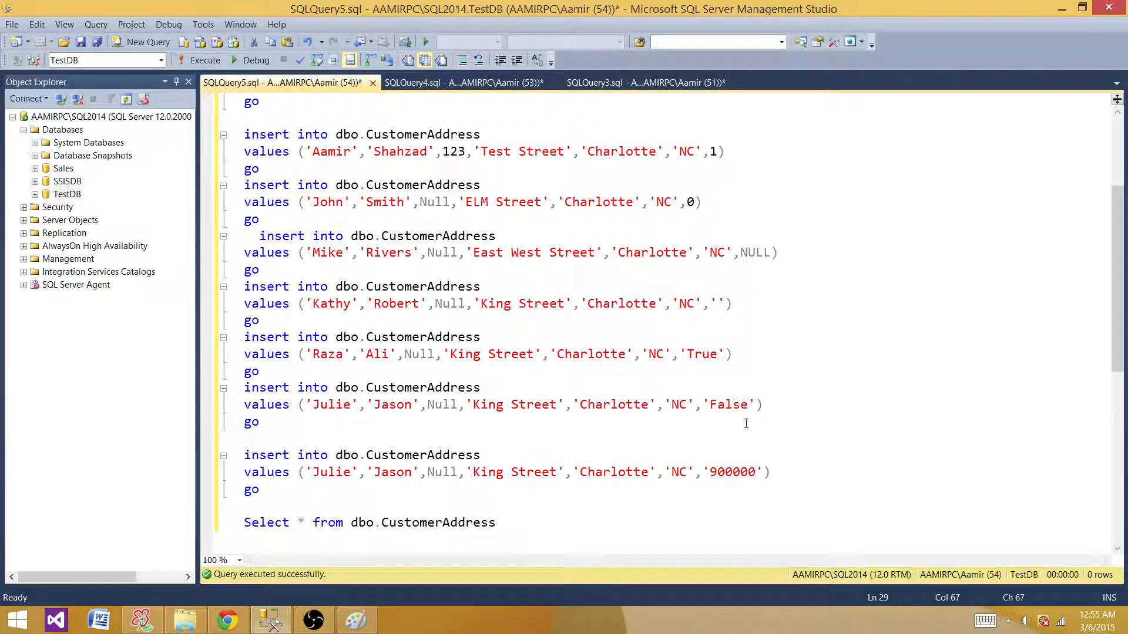
mouse_move(729, 472)
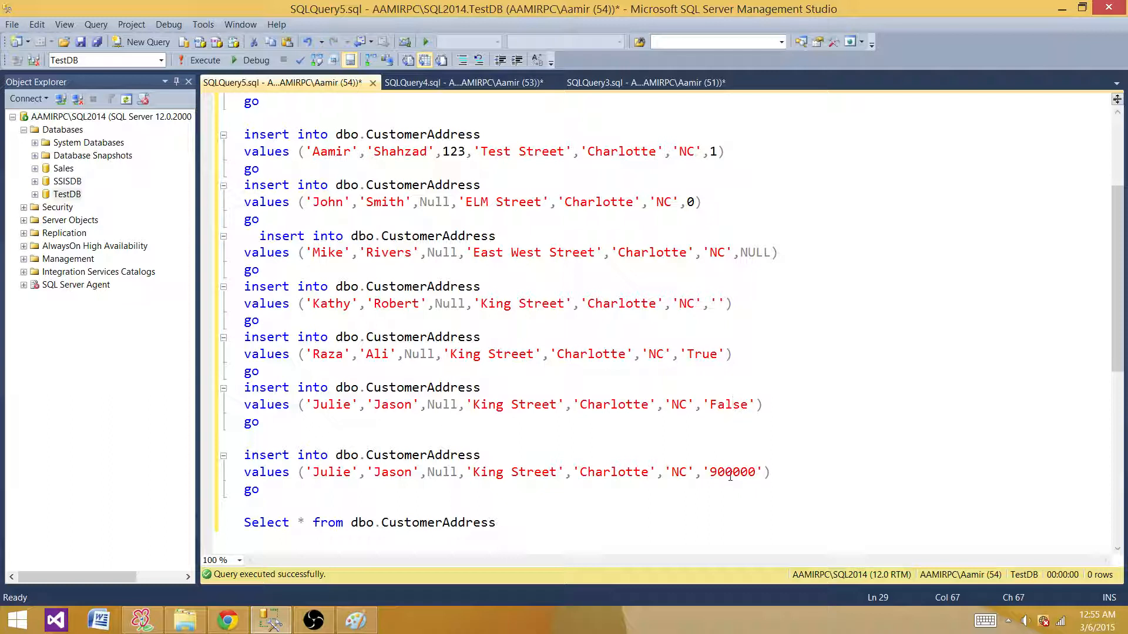
click(753, 472)
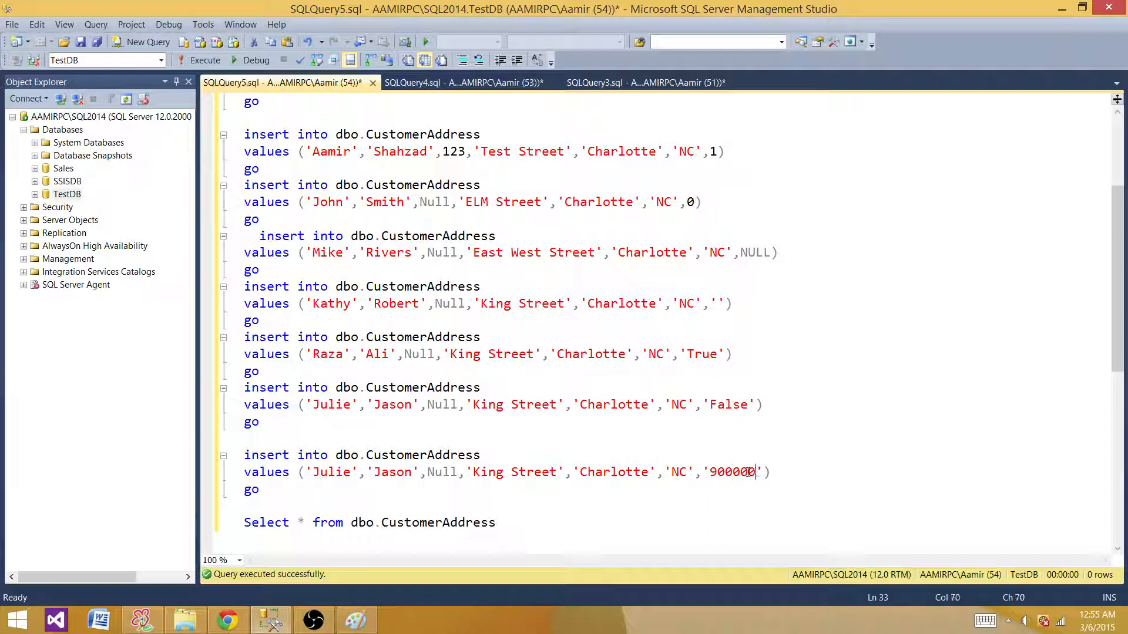
double_click(733, 472)
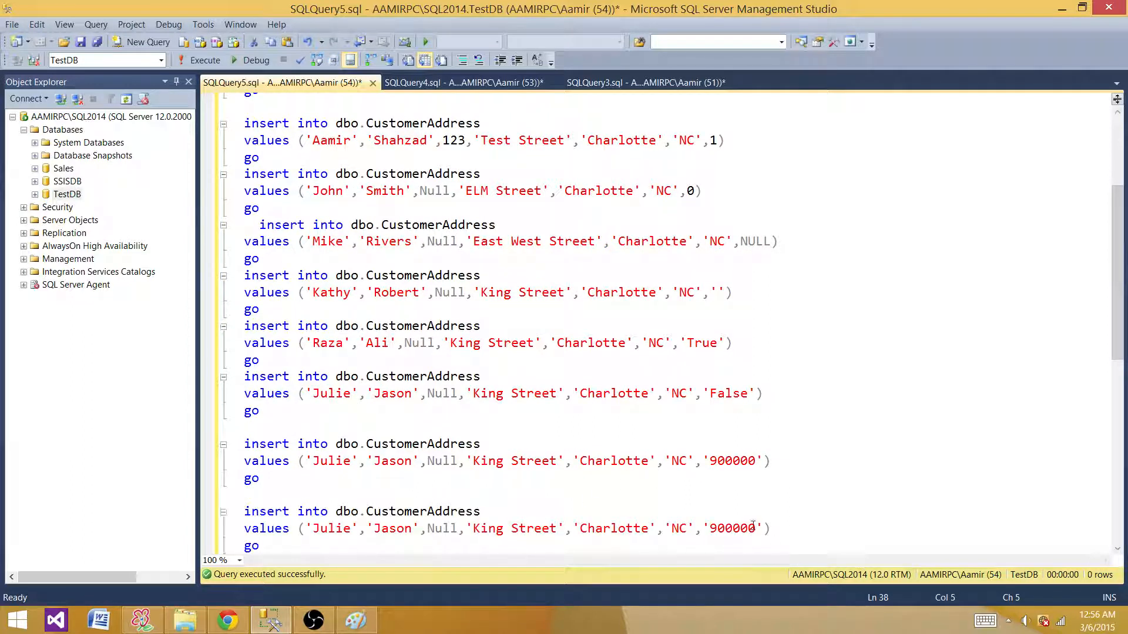
double_click(732, 528)
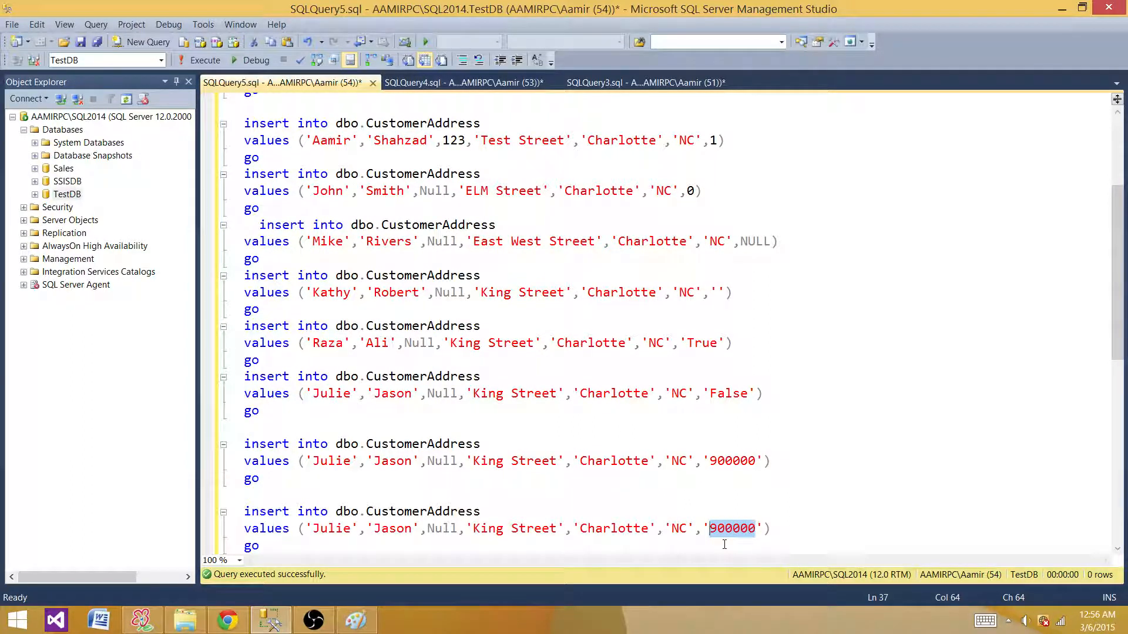
text(-1)
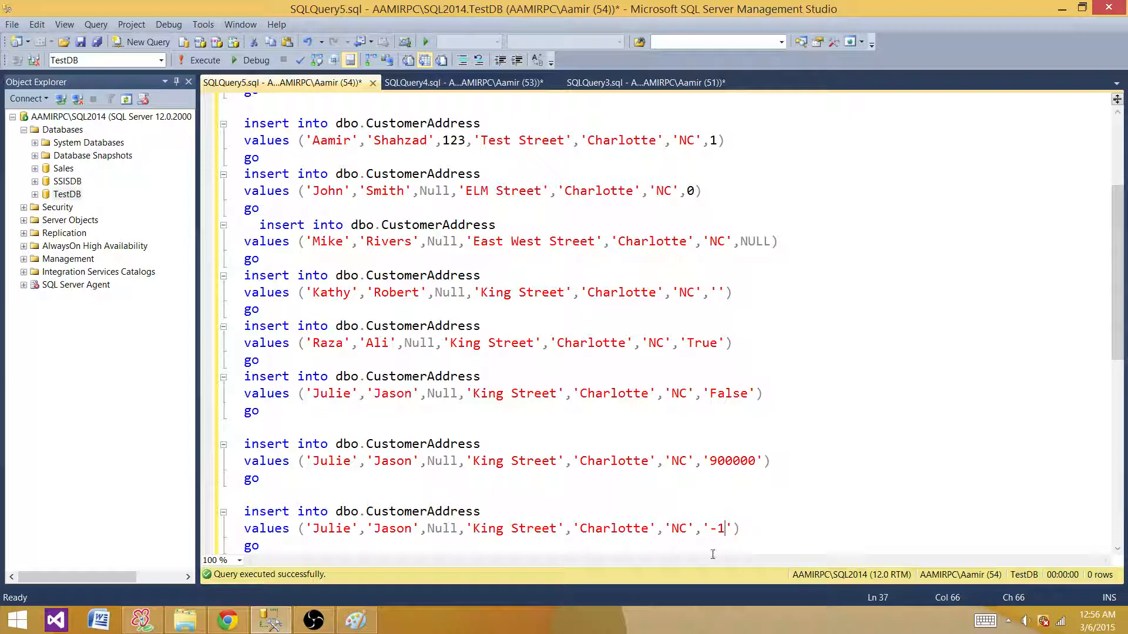
click(589, 394)
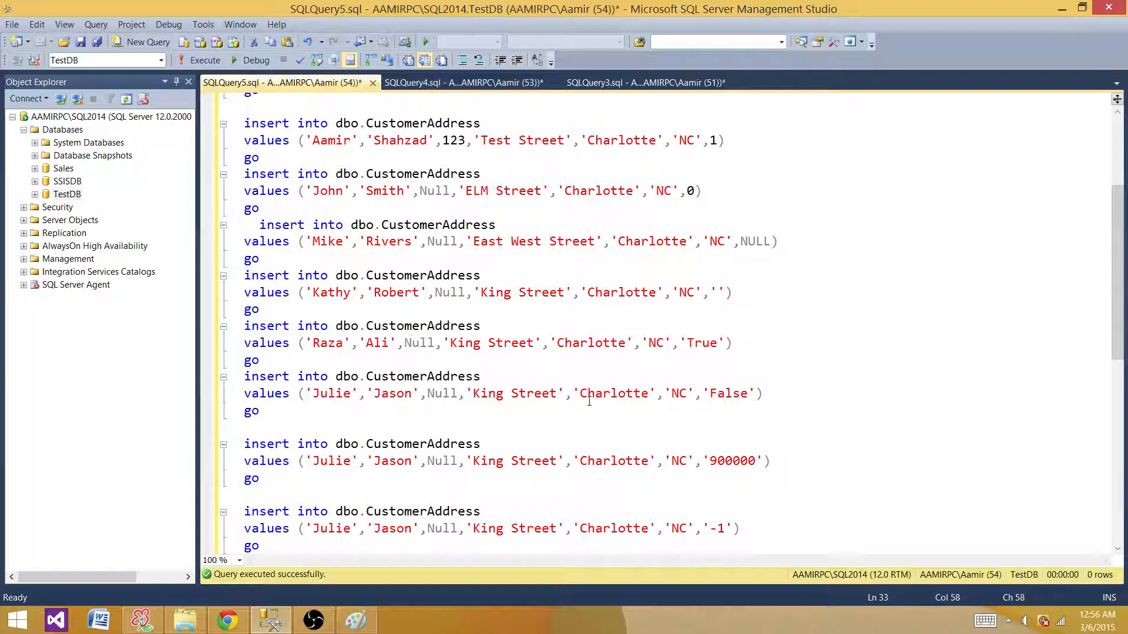
scroll(down, 3)
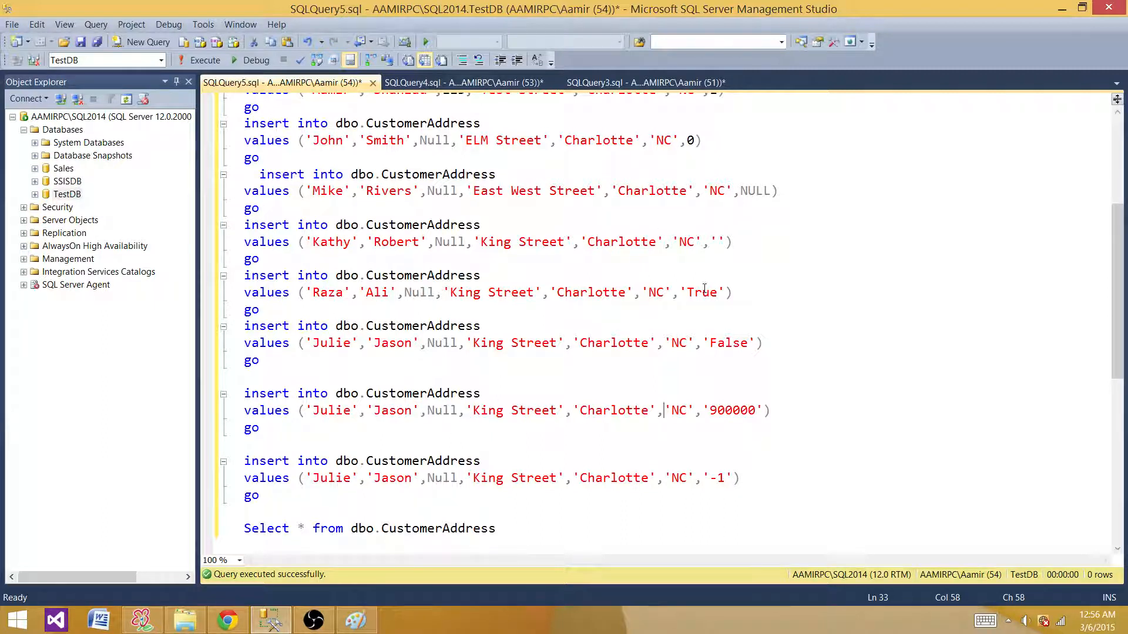
mouse_move(685, 489)
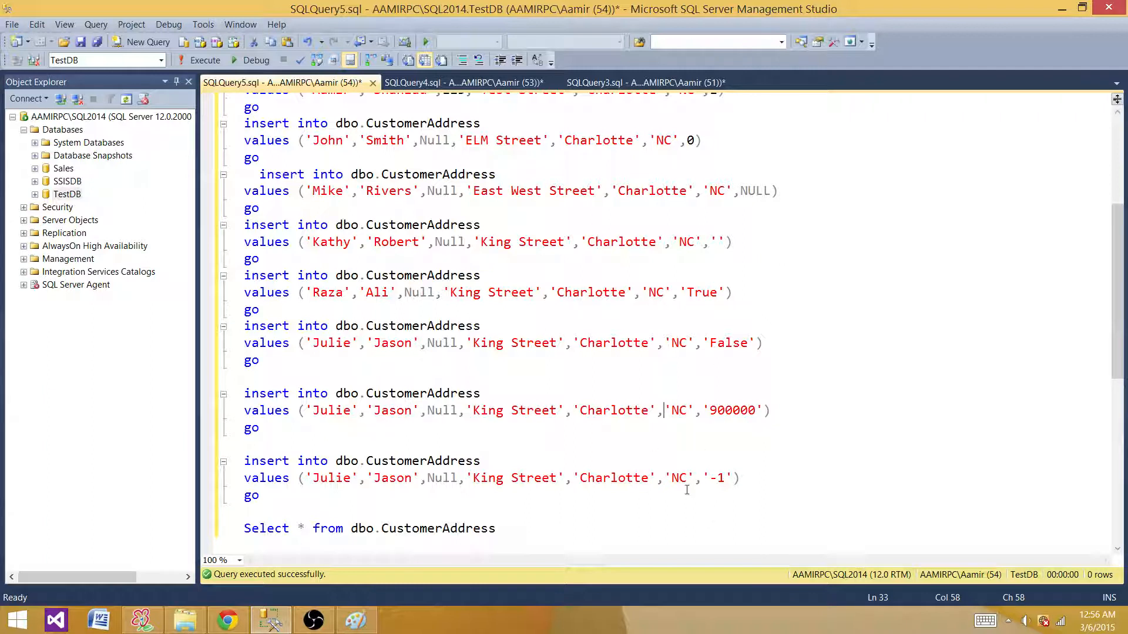
mouse_move(515, 496)
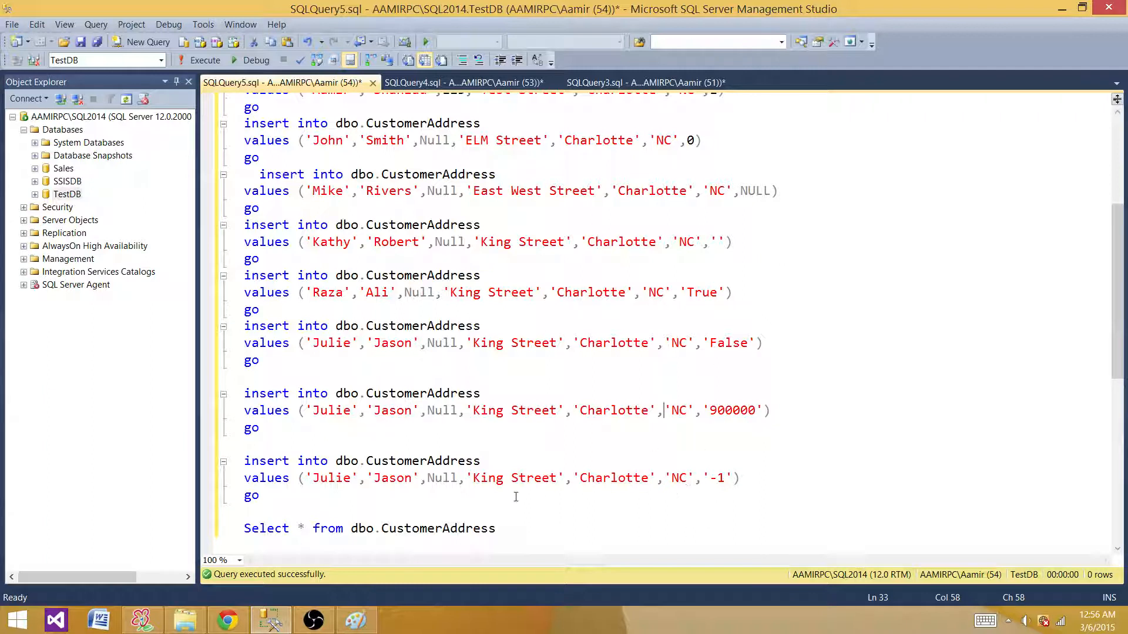
click(261, 496)
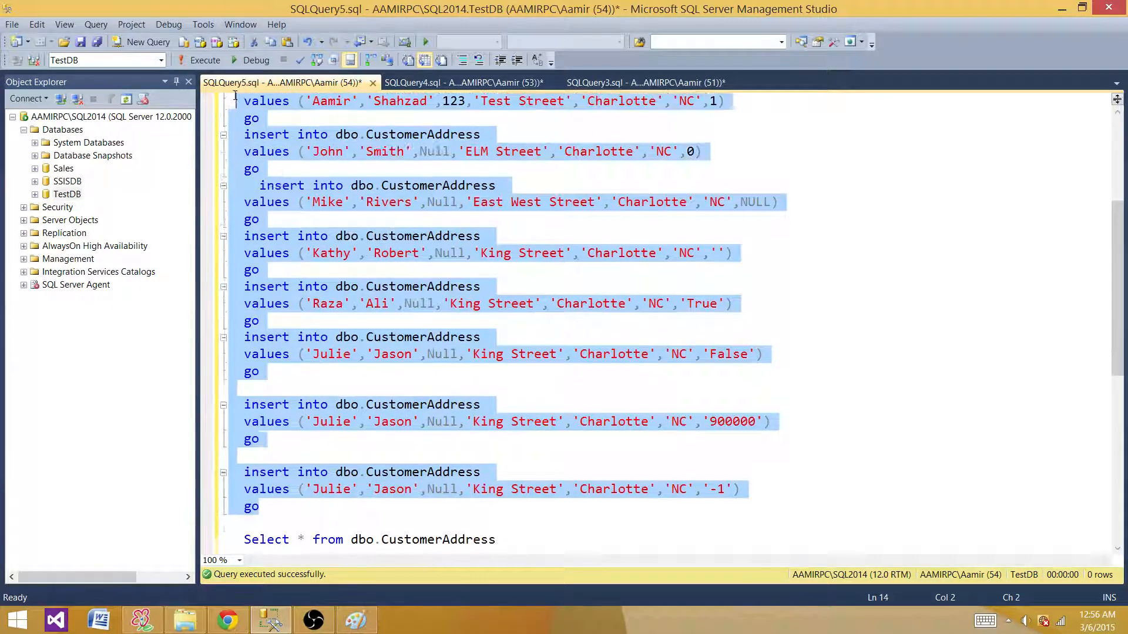
- Execute the highlighted inserts: seven rows added, then '-1' fails converting to bit
scroll(up, 3)
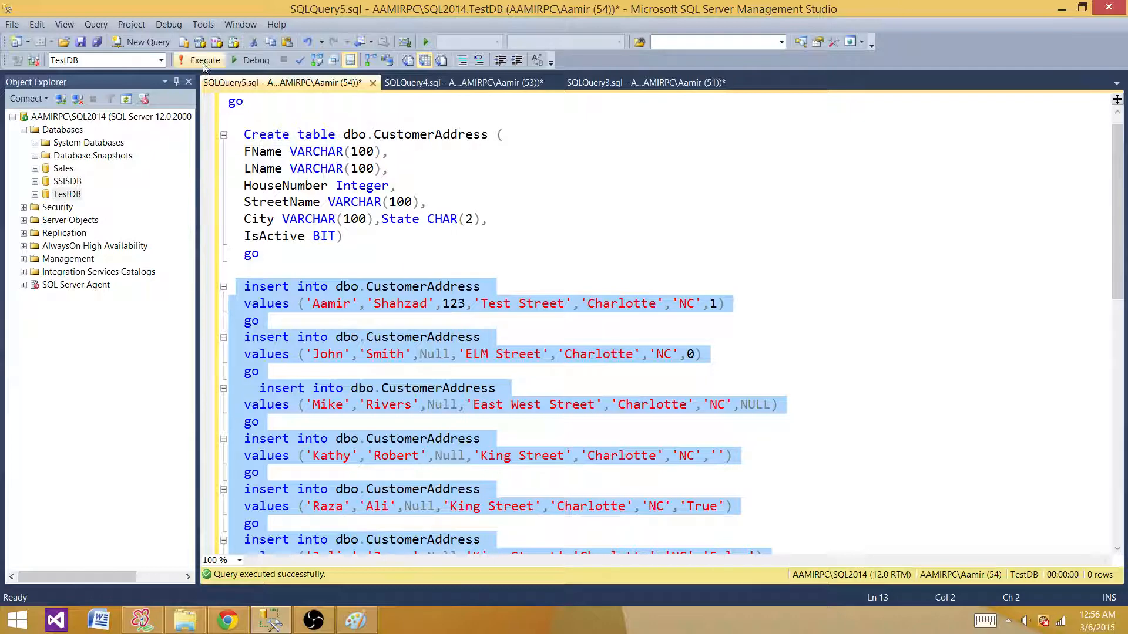
click(206, 60)
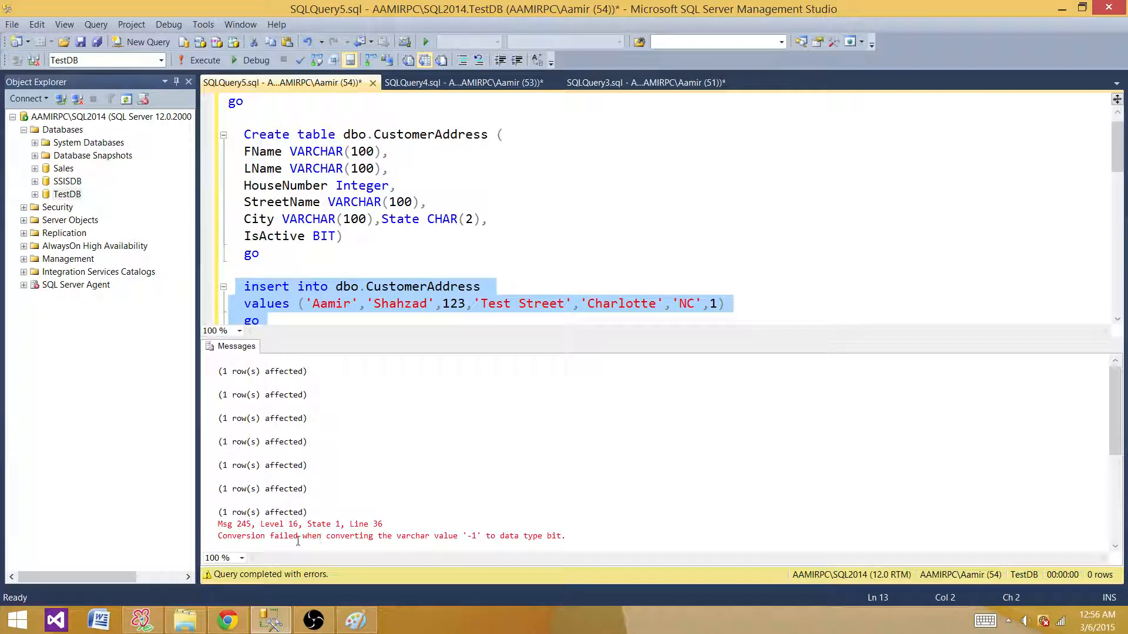
mouse_move(410, 539)
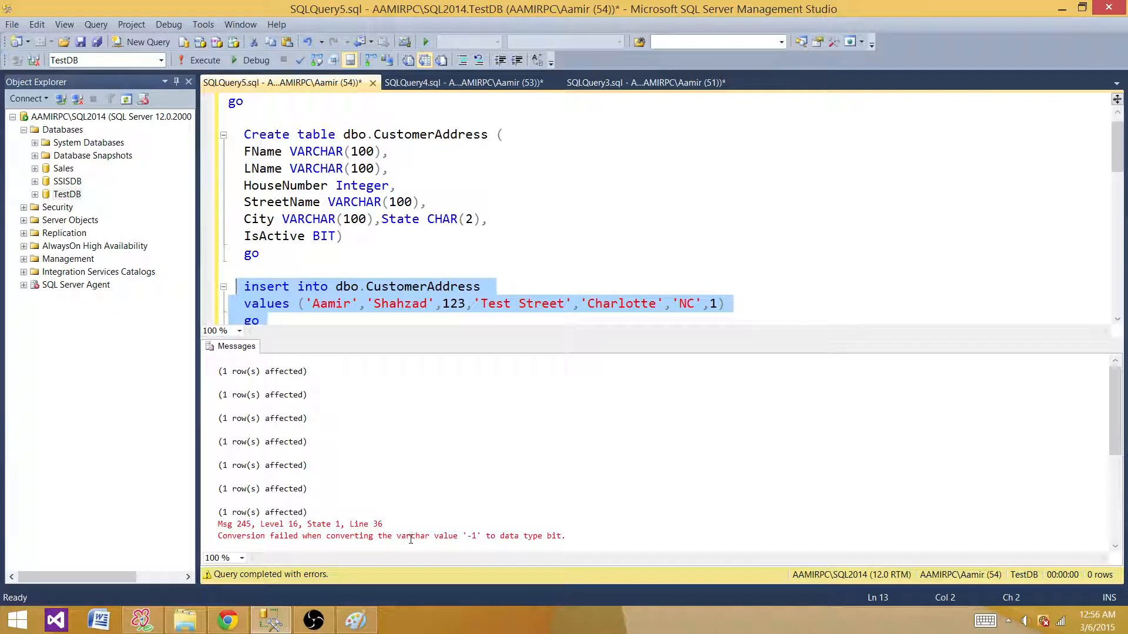
mouse_move(514, 536)
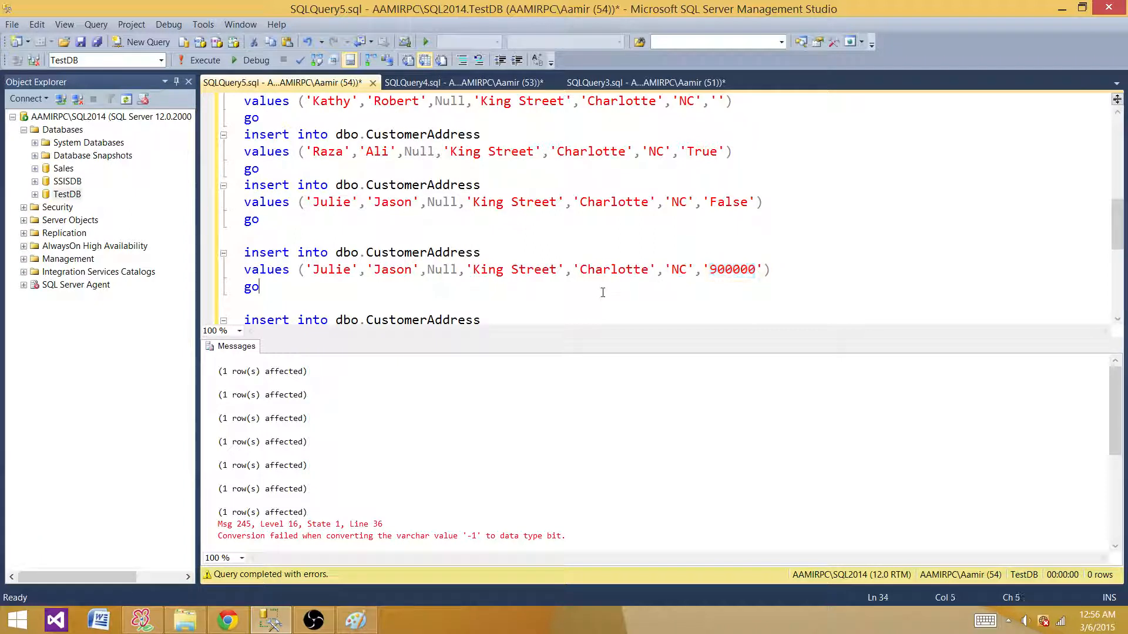
scroll(down, 3)
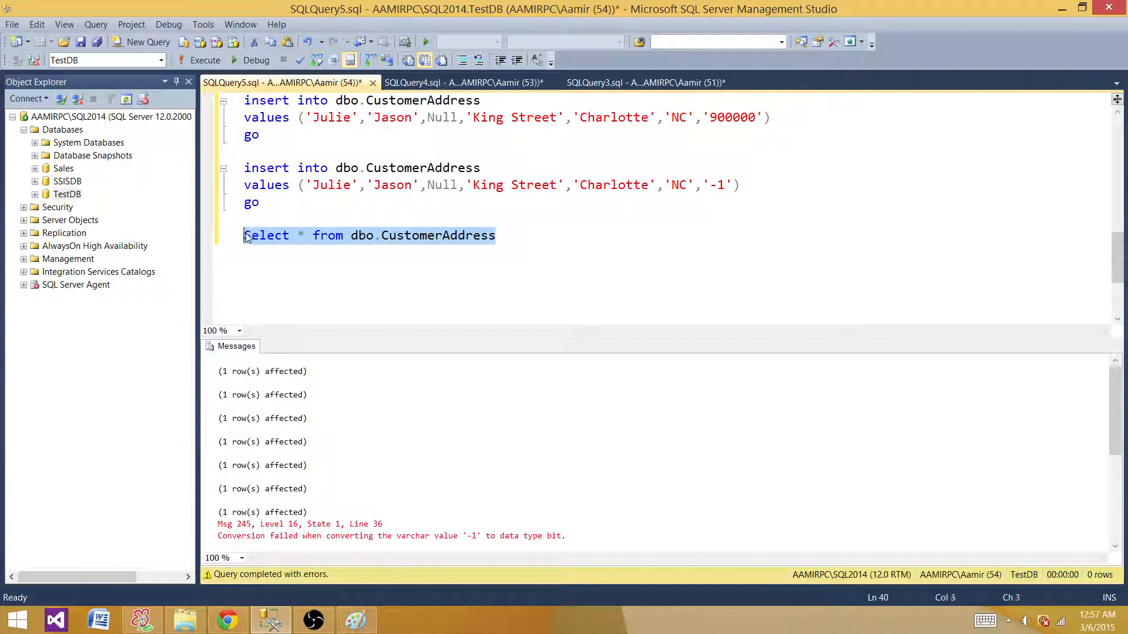
- Run SELECT * FROM dbo.CustomerAddress, returning seven rows
click(205, 60)
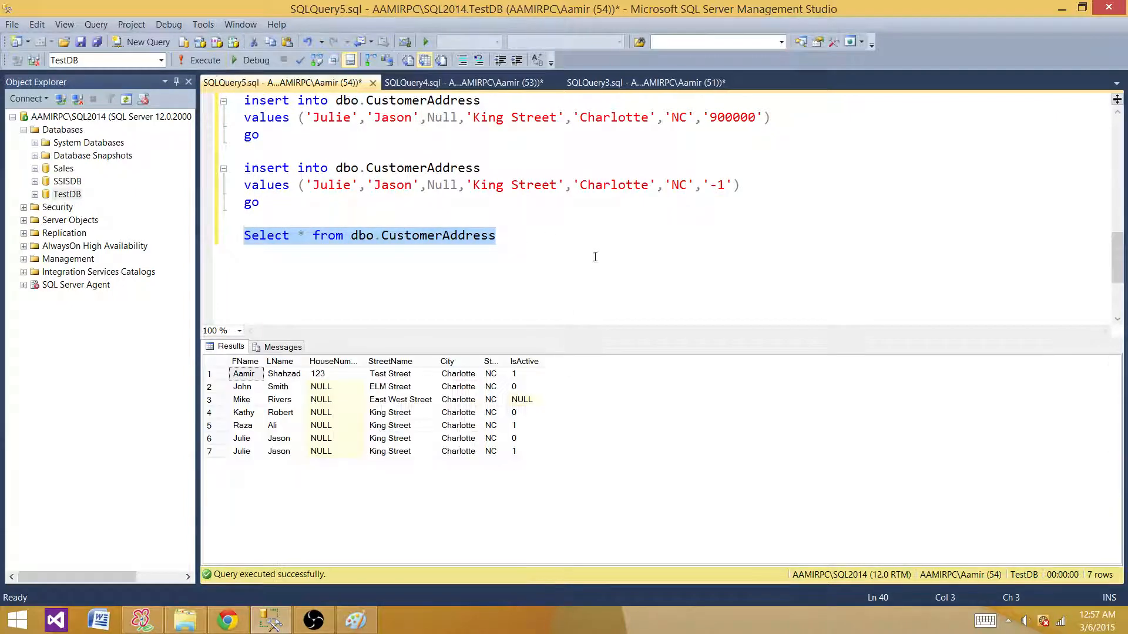
scroll(up, 3)
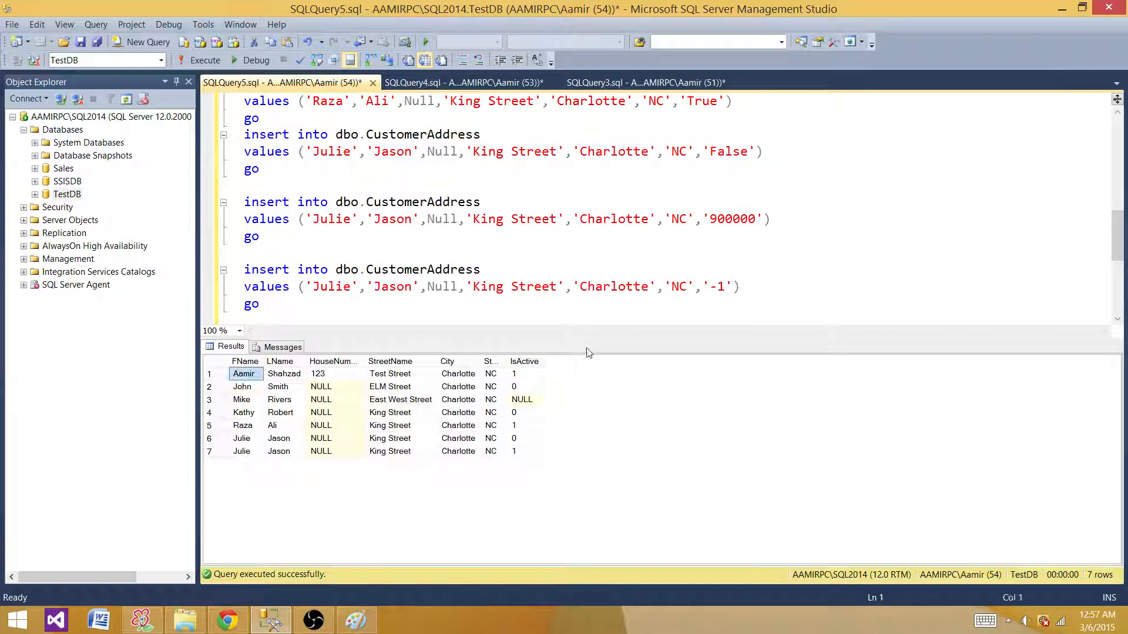
mouse_move(590, 358)
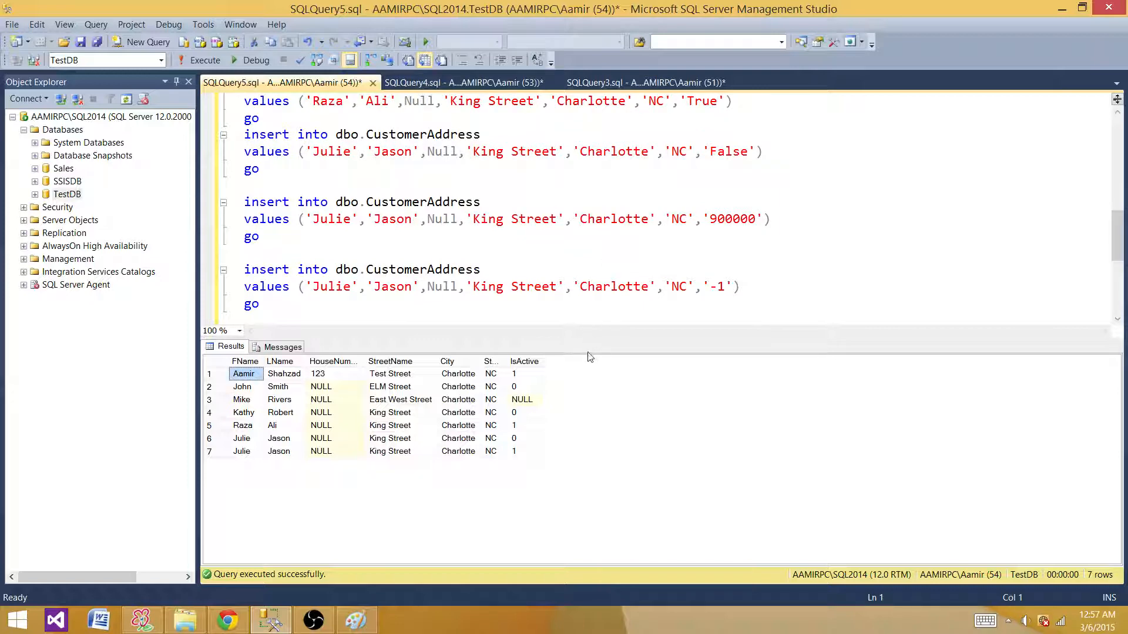
mouse_move(595, 339)
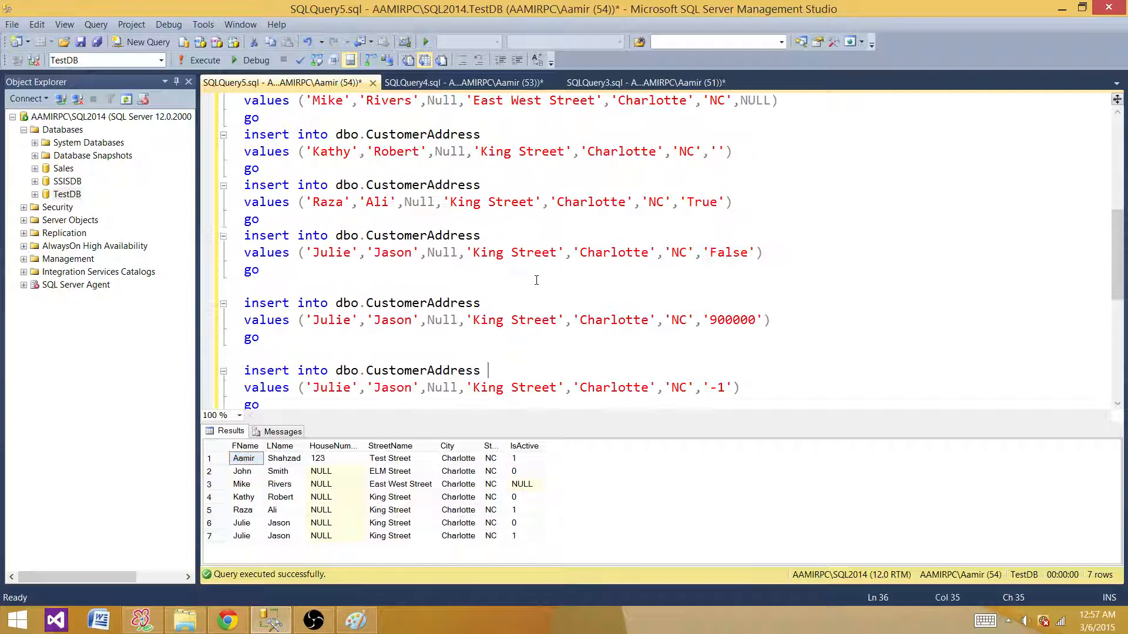
scroll(up, 3)
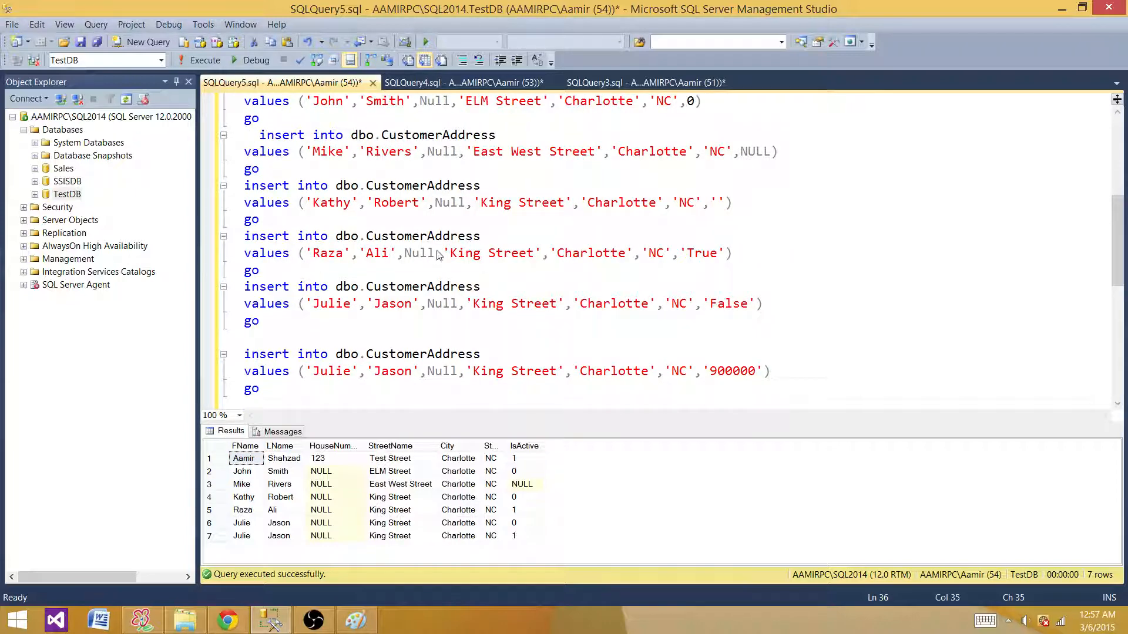
scroll(down, 3)
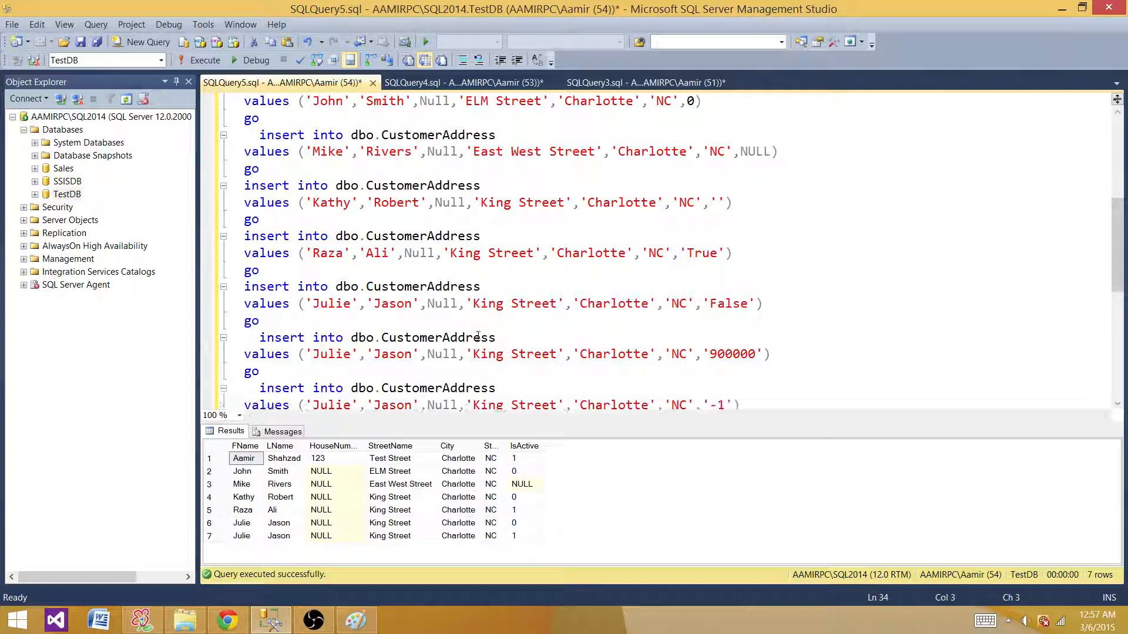
mouse_move(1115, 245)
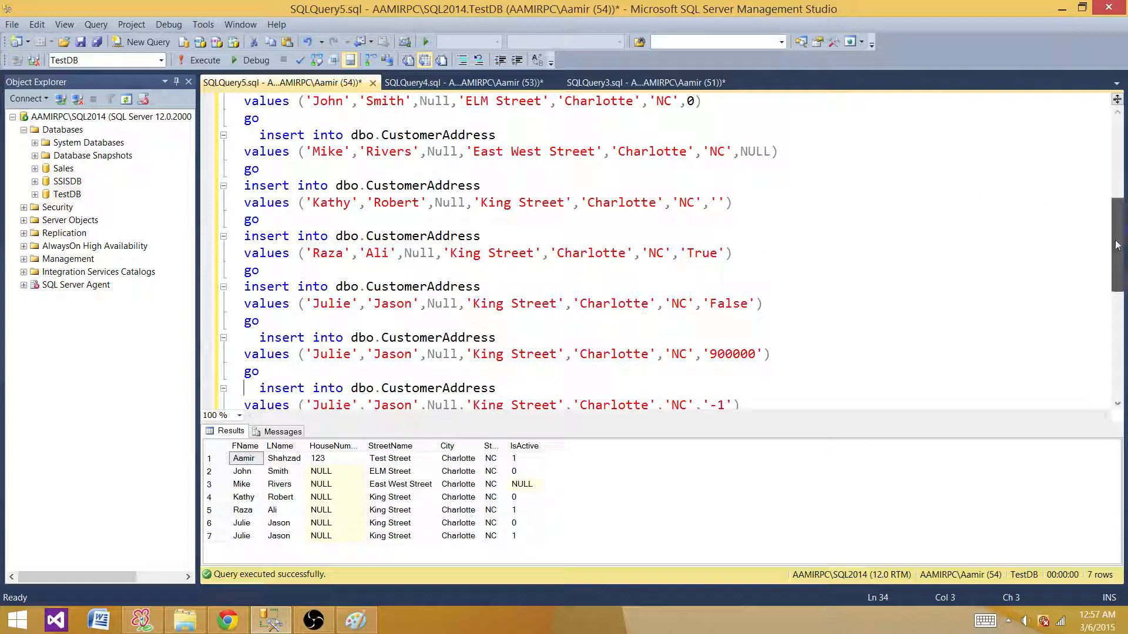
scroll(up, 3)
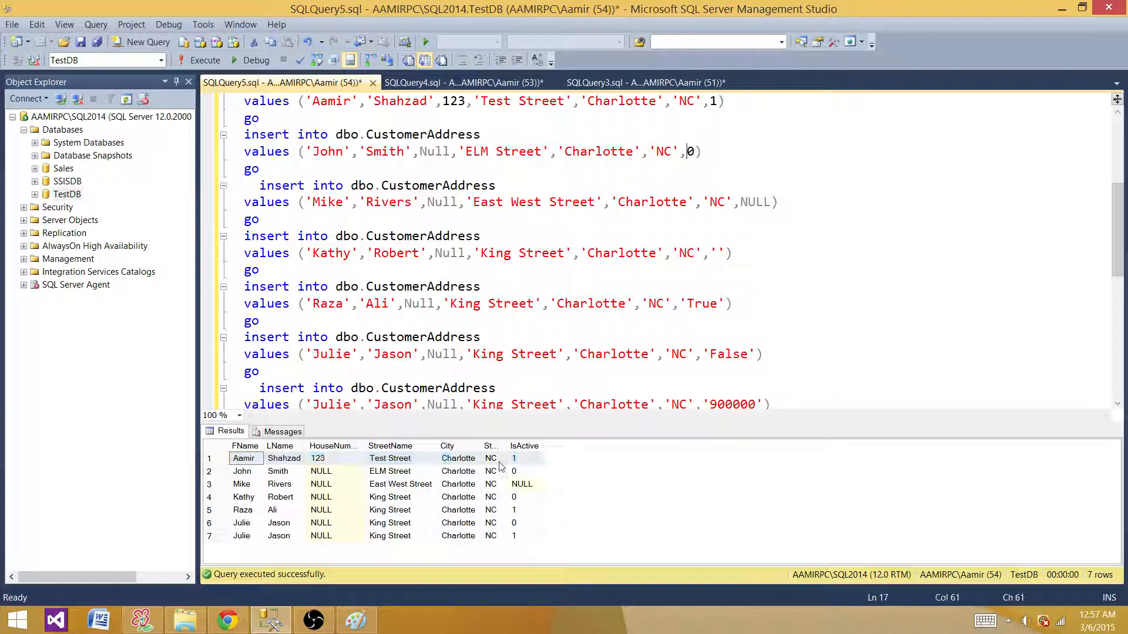
- Inspect John's 0 and Mike's NULL IsActive results, then Kathy's empty insert value
click(525, 471)
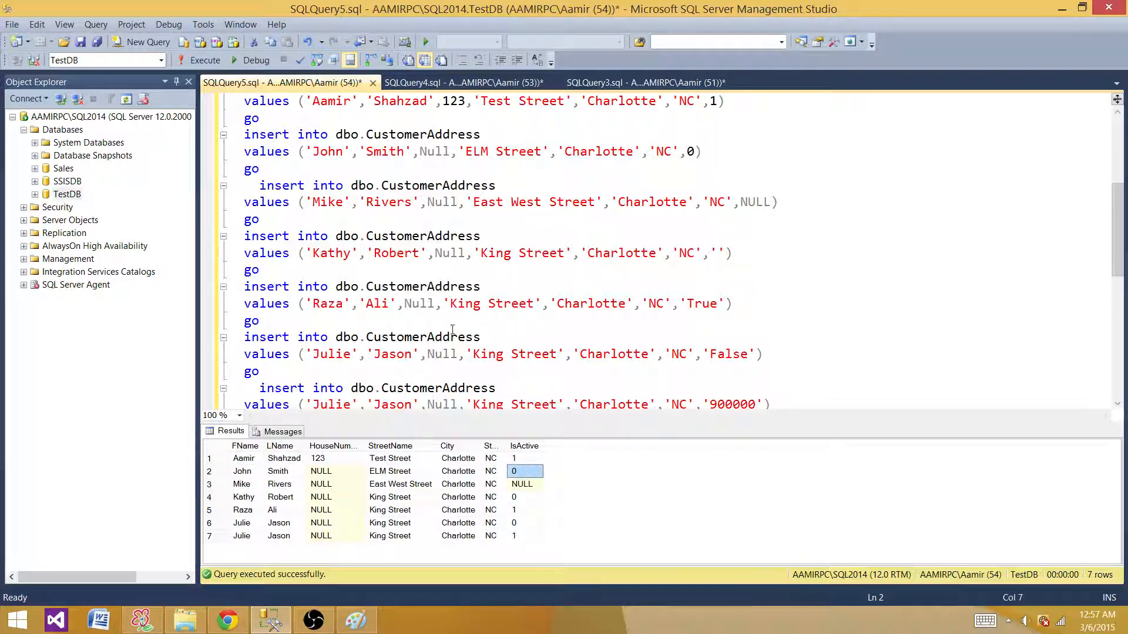
click(521, 484)
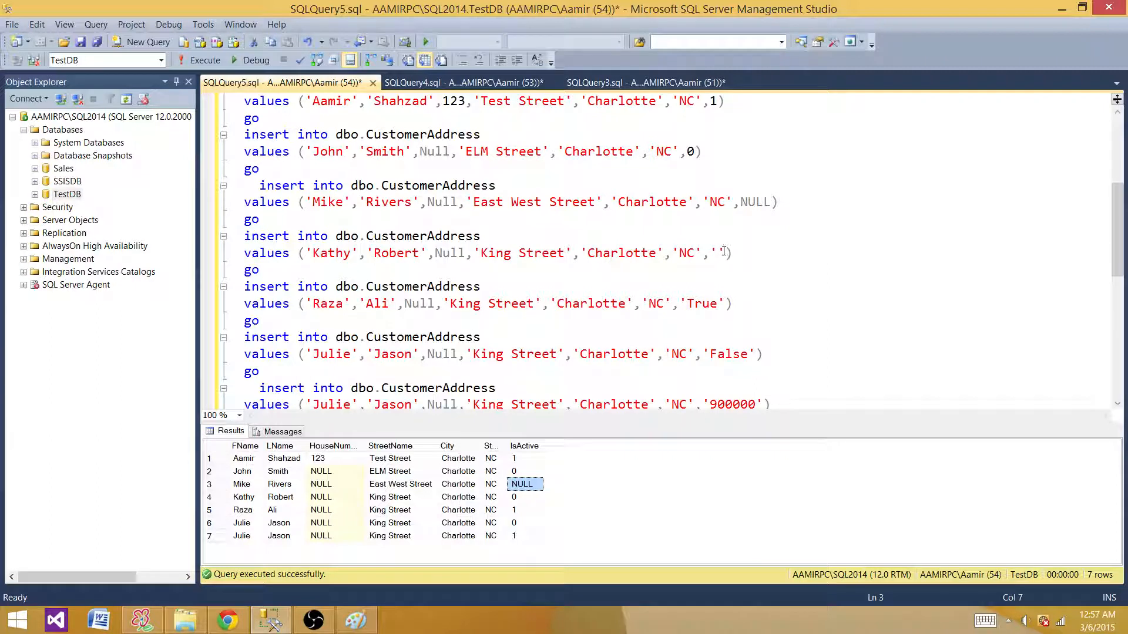
click(712, 252)
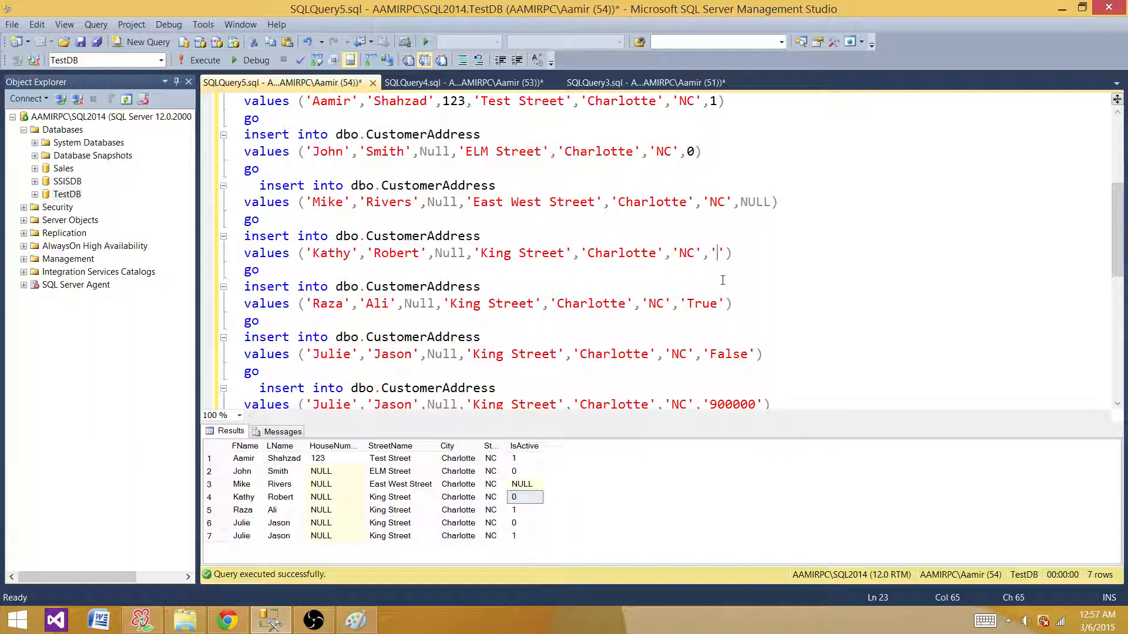
- Set Kathy's IsActive to 'Aamir' and run that insert, which fails converting to bit
text(Aamir)
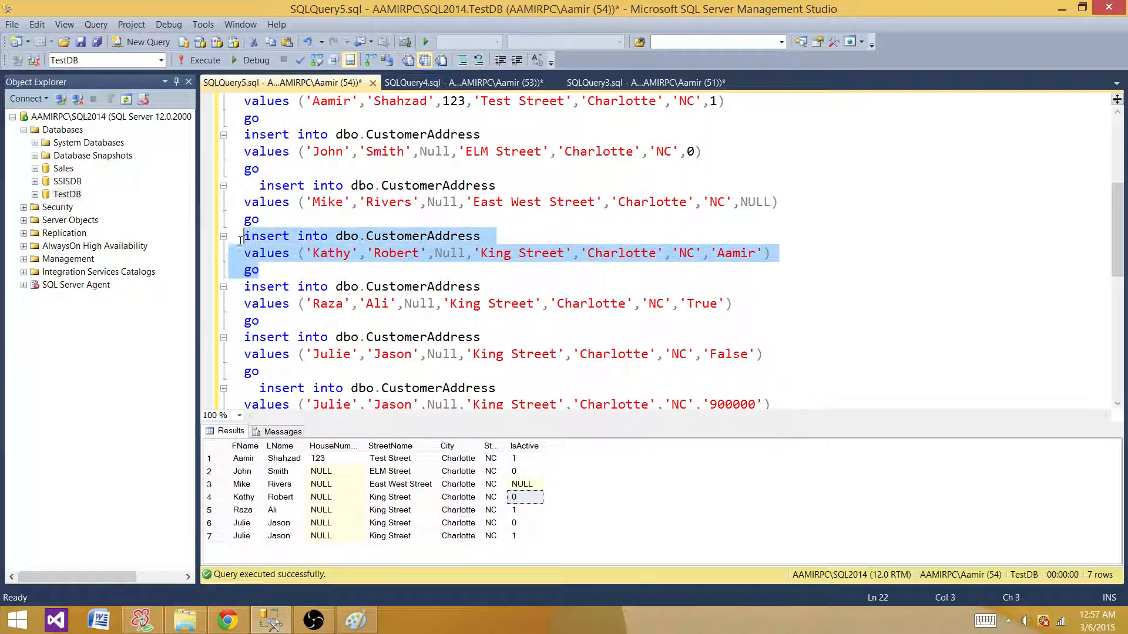
click(204, 60)
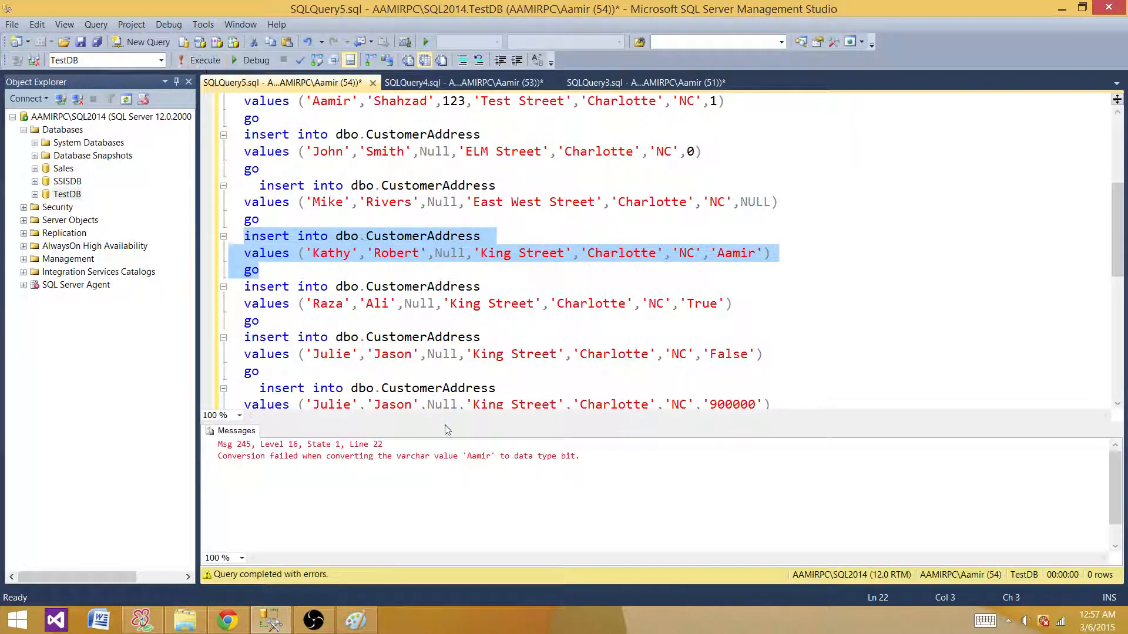
mouse_move(561, 442)
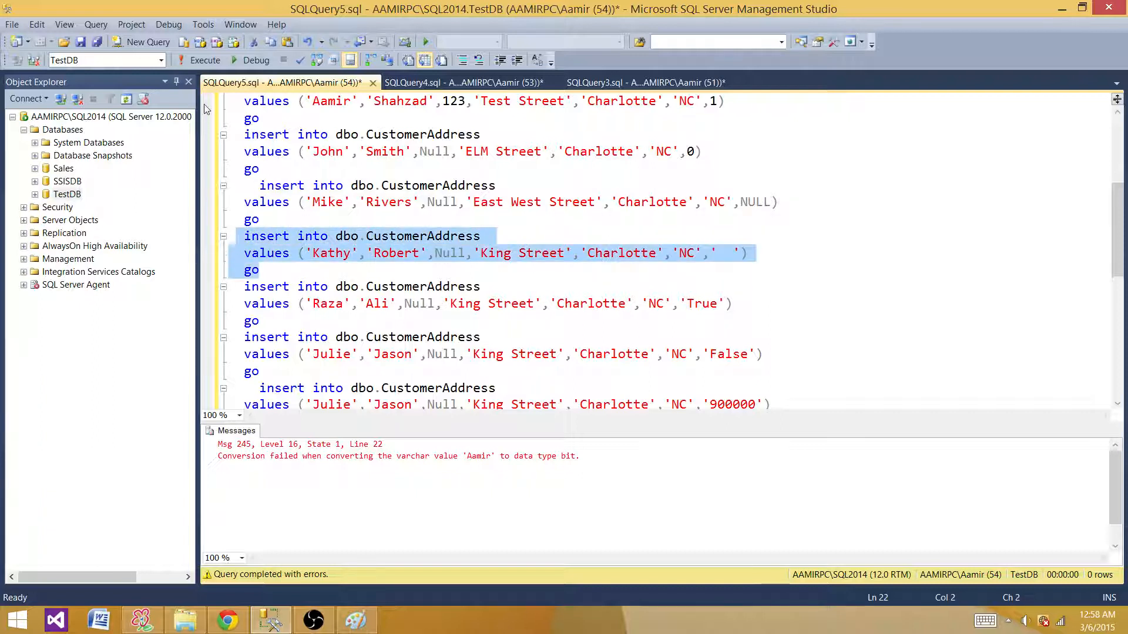
- Run Kathy's spaces-only insert, then list all eight rows, where it stores 0
click(205, 60)
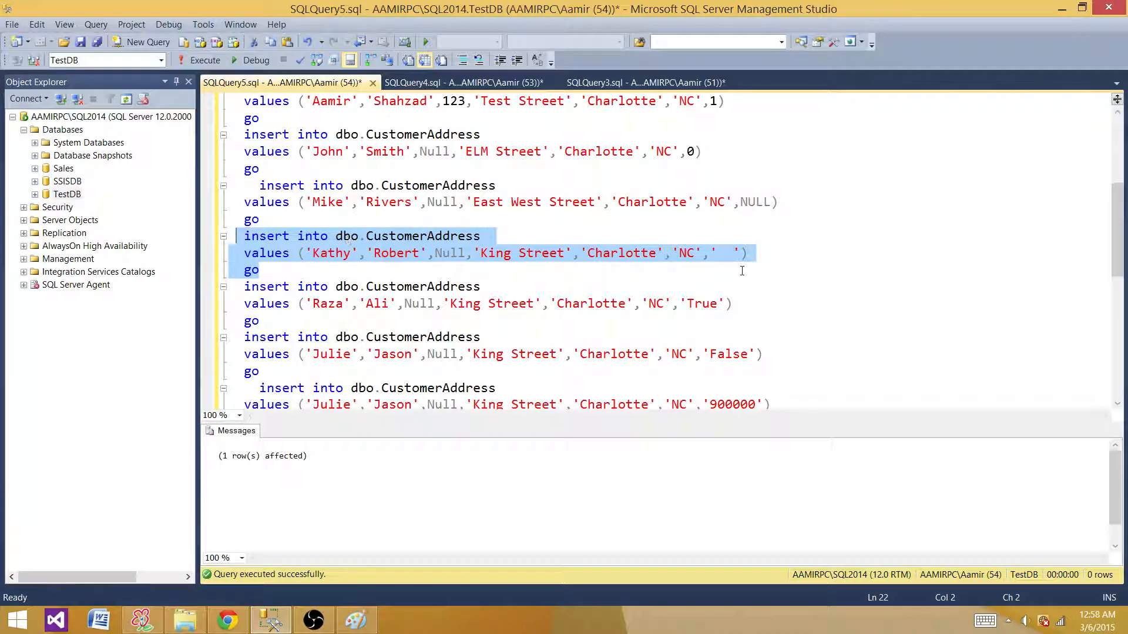
click(723, 253)
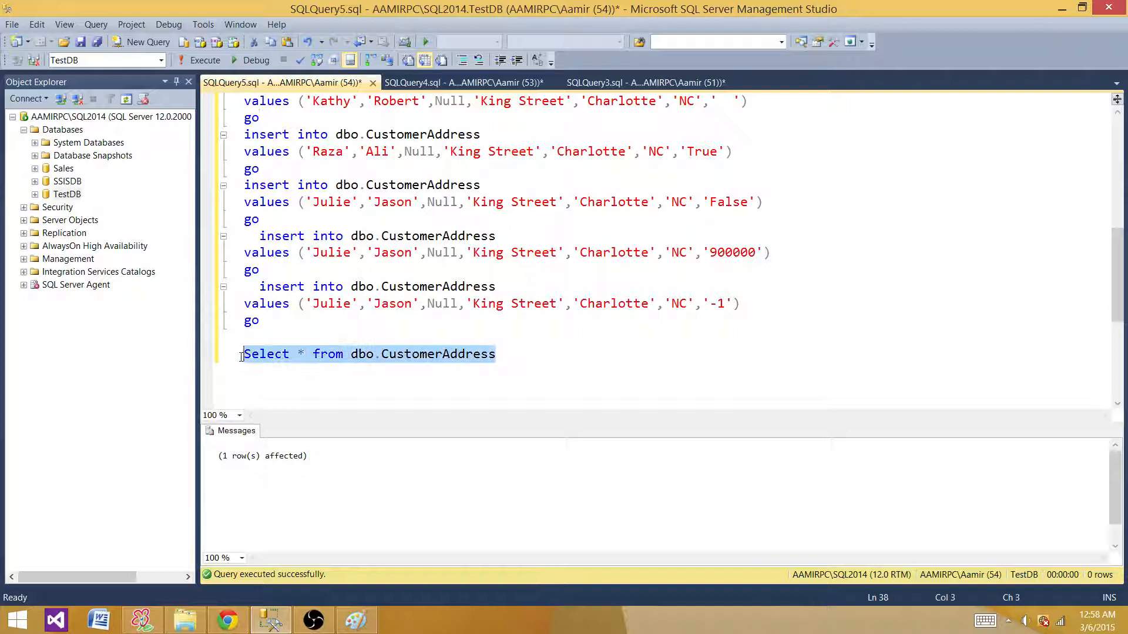
click(205, 60)
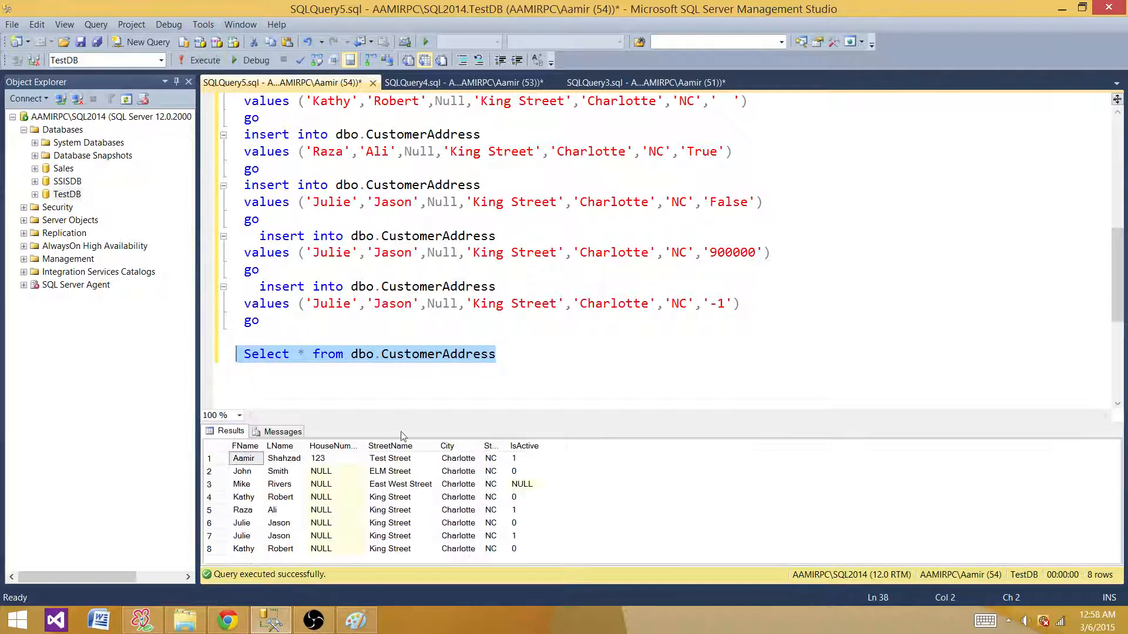
click(524, 548)
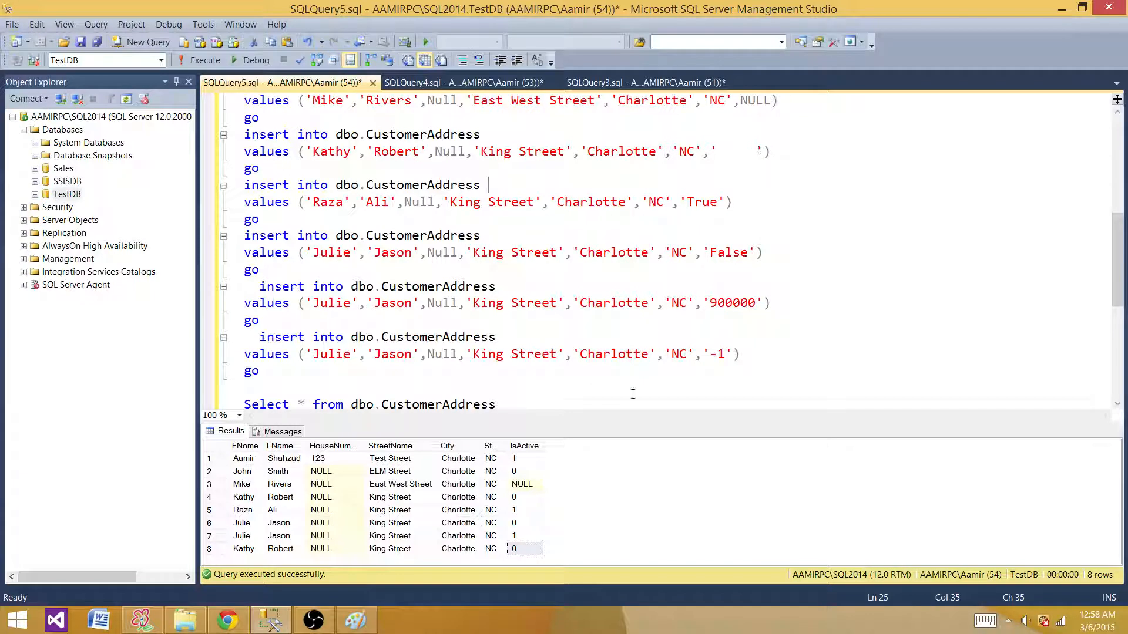
mouse_move(621, 386)
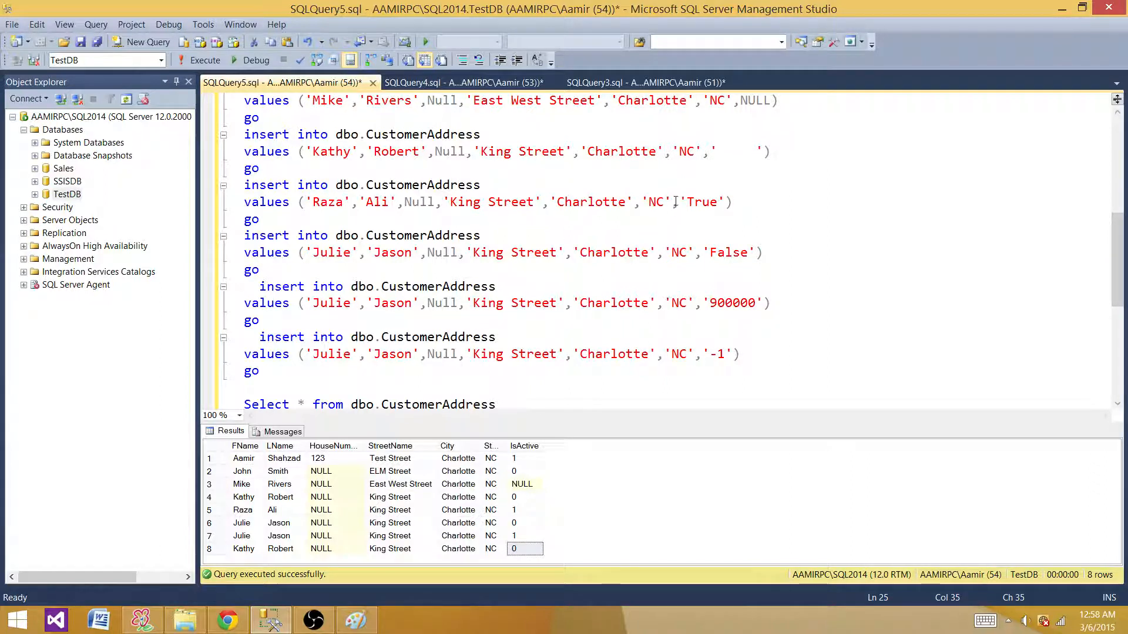
double_click(702, 202)
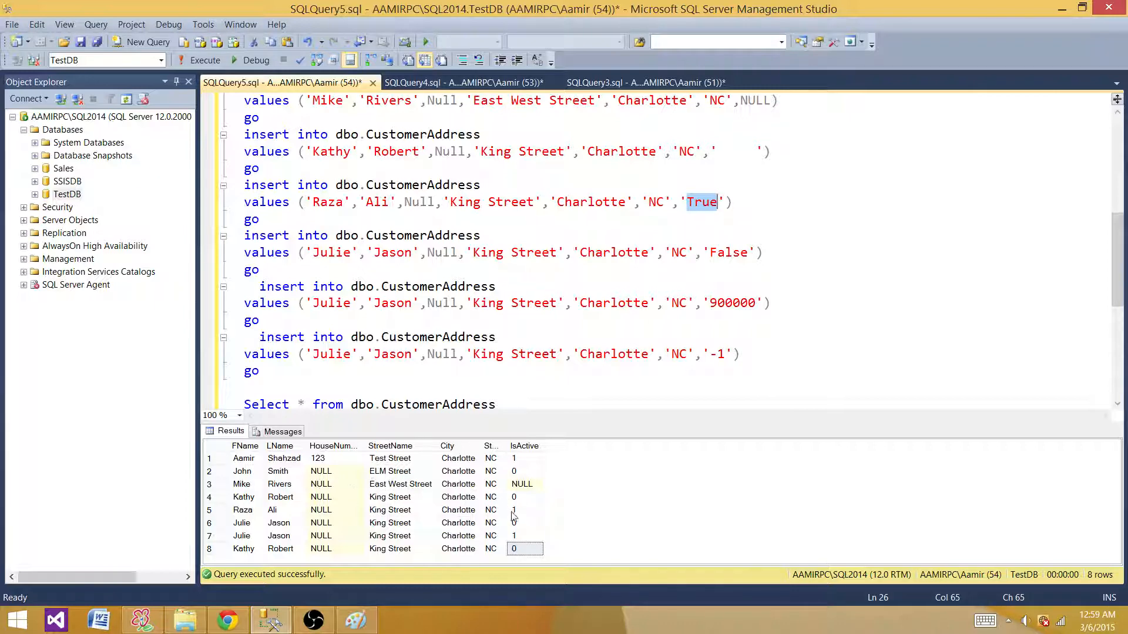
click(513, 510)
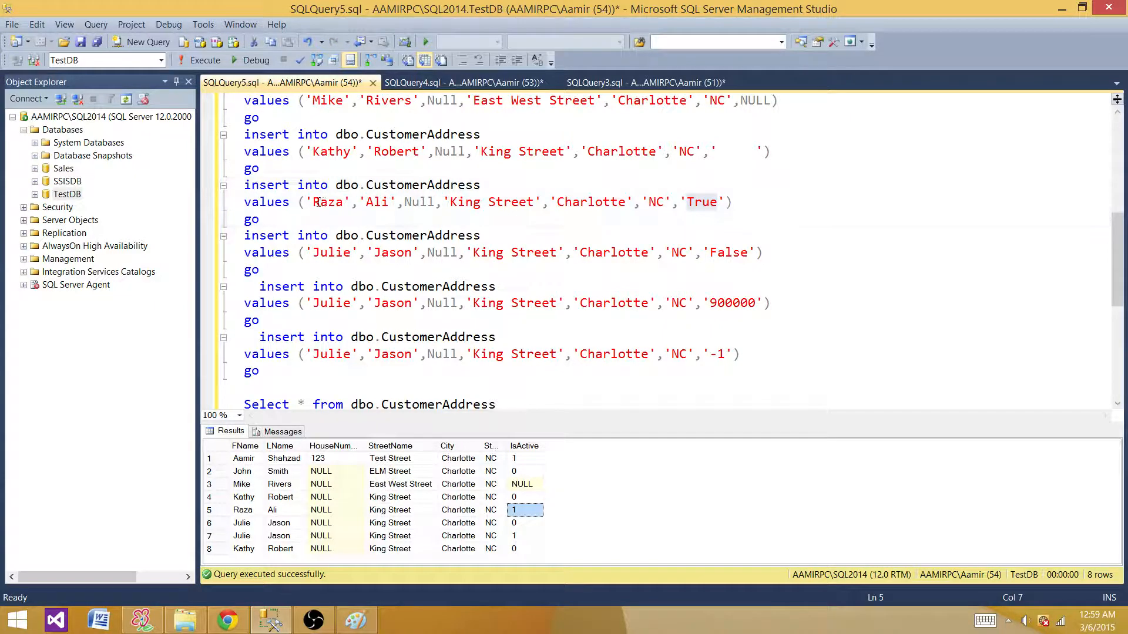
click(244, 509)
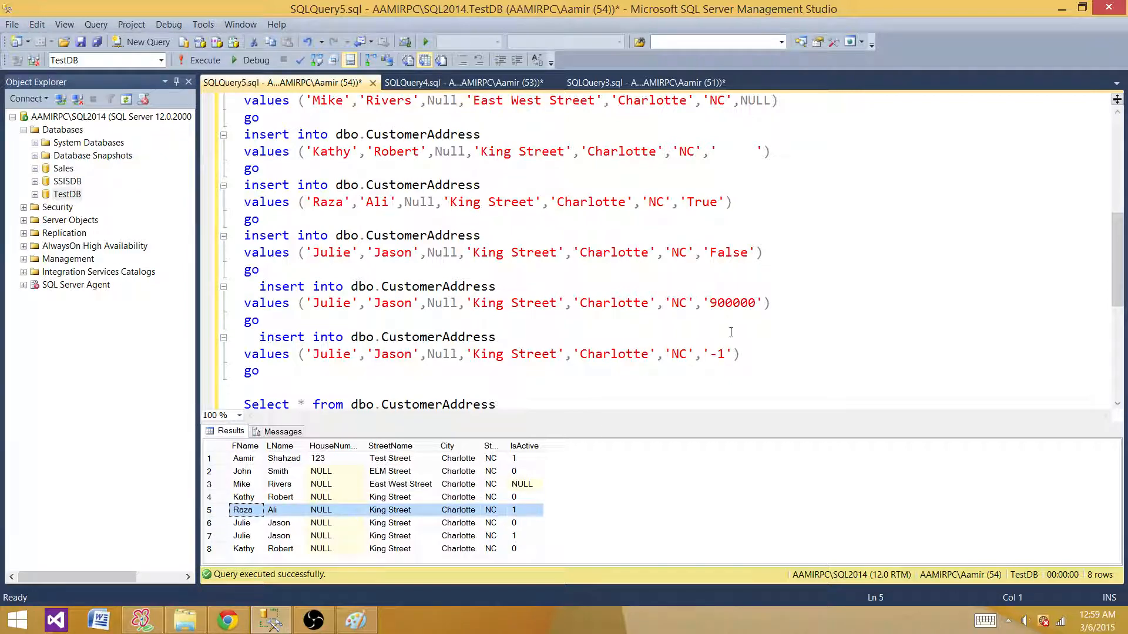
double_click(701, 201)
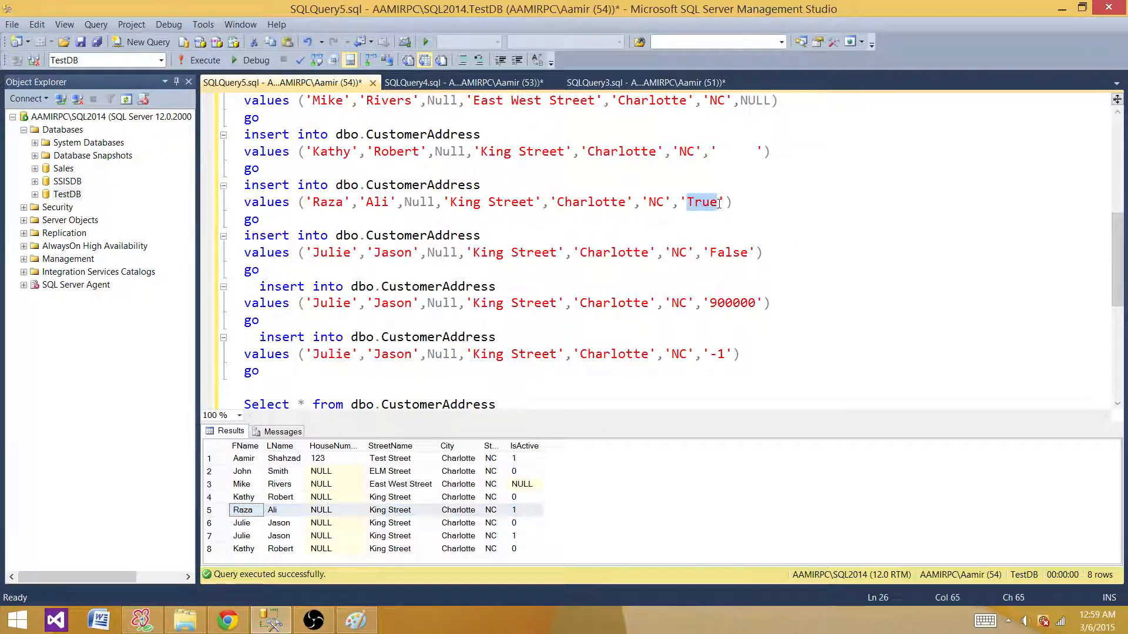
click(683, 202)
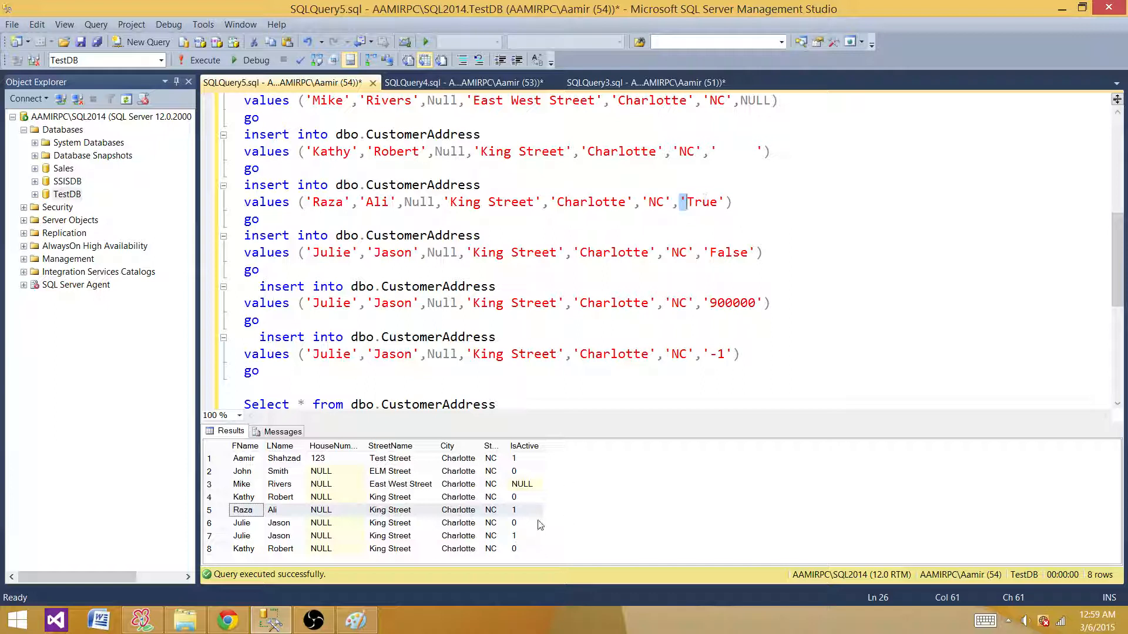
click(726, 253)
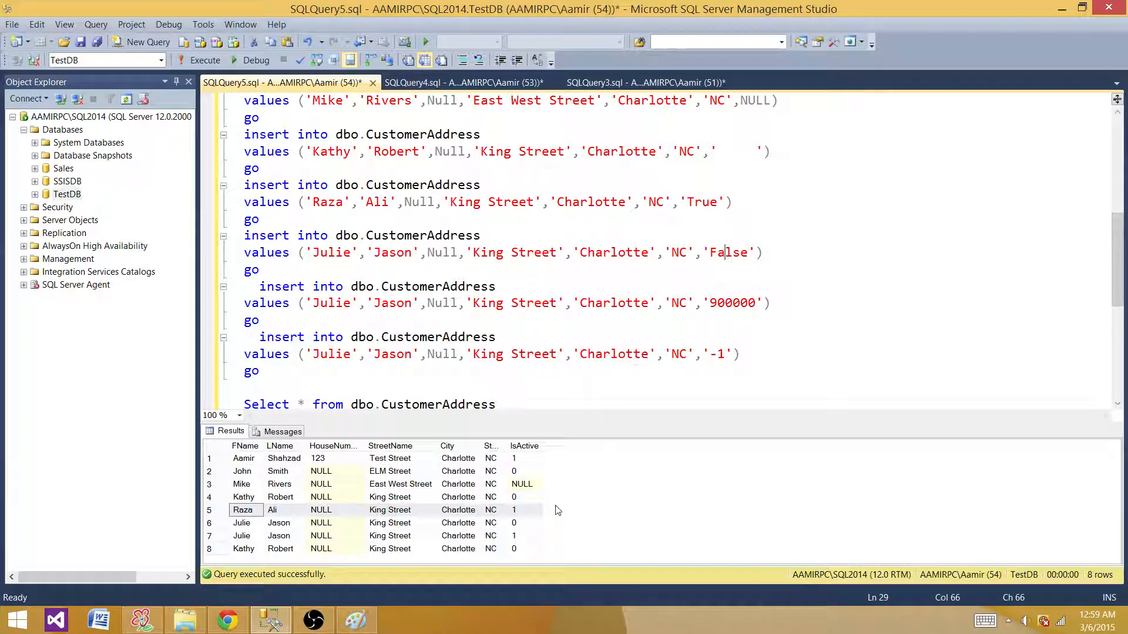
click(242, 523)
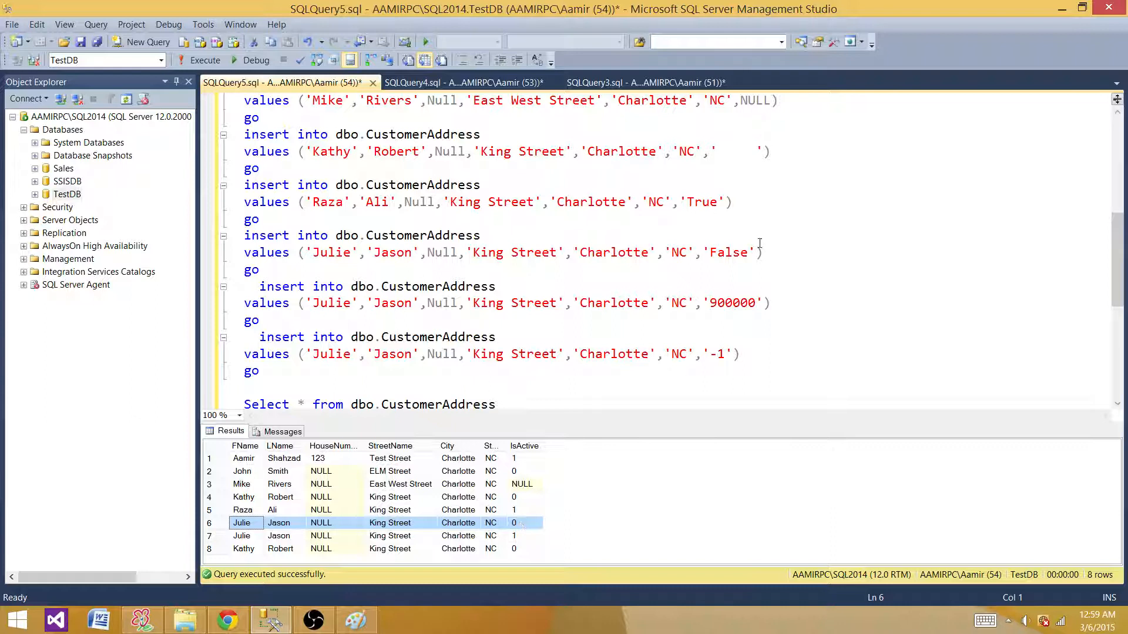
double_click(728, 252)
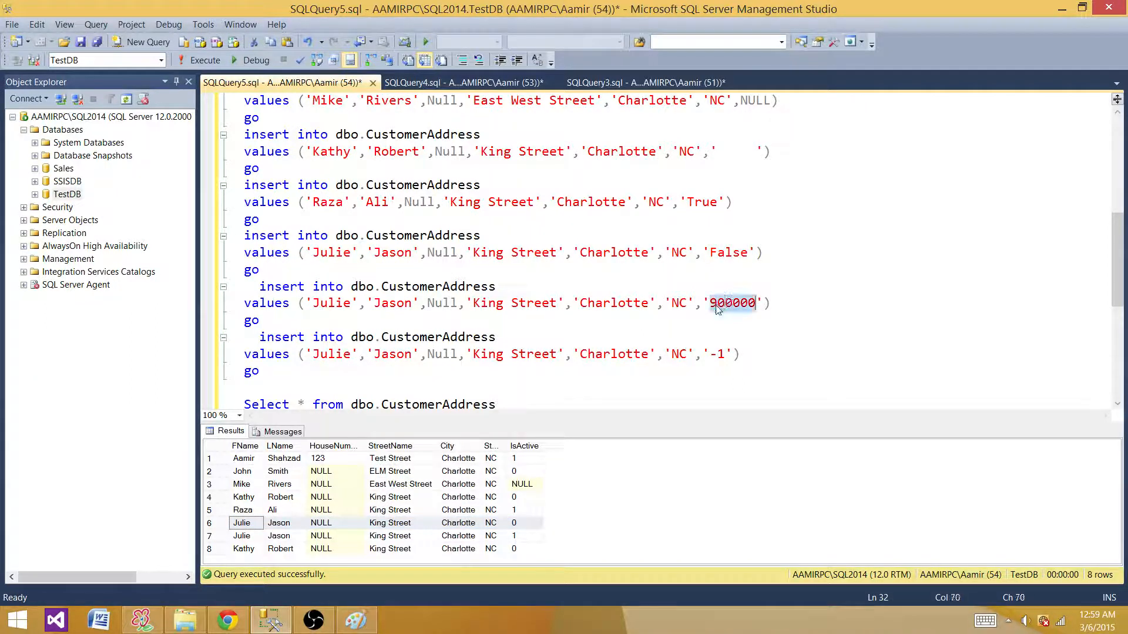
click(731, 303)
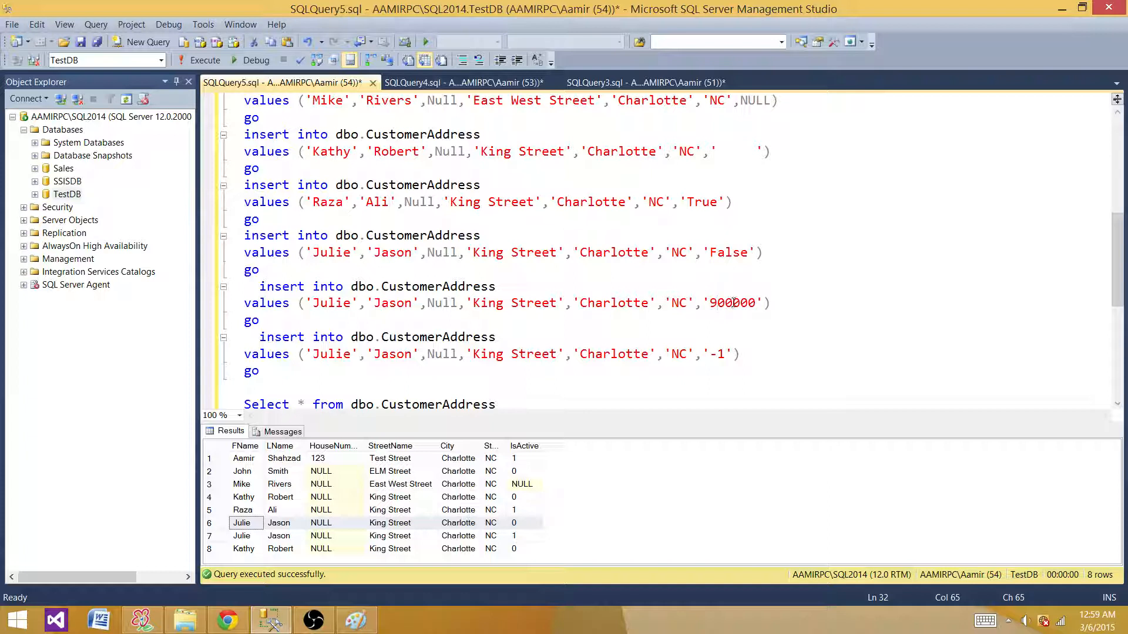
click(514, 536)
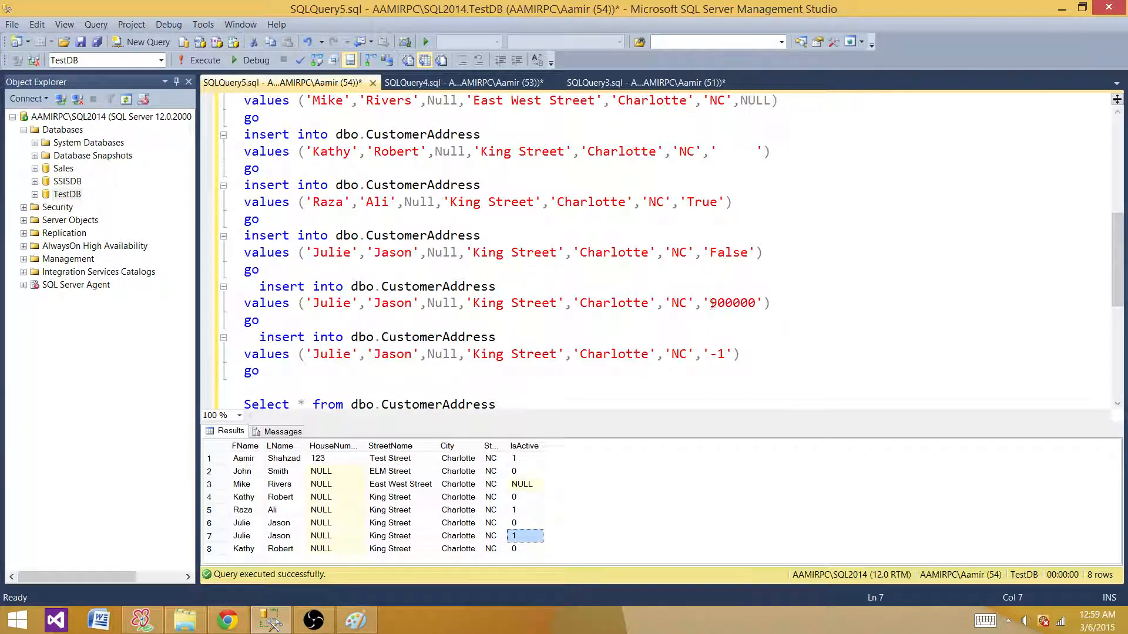
click(731, 303)
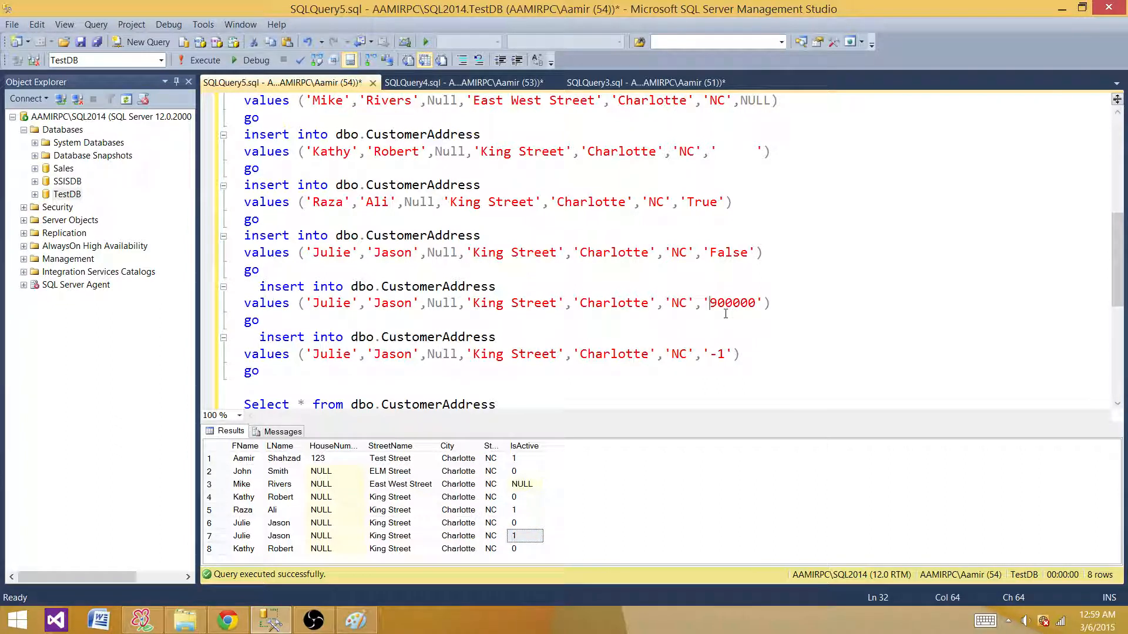
- Change the IsActive value to '1900000' and run only that insert
text(1)
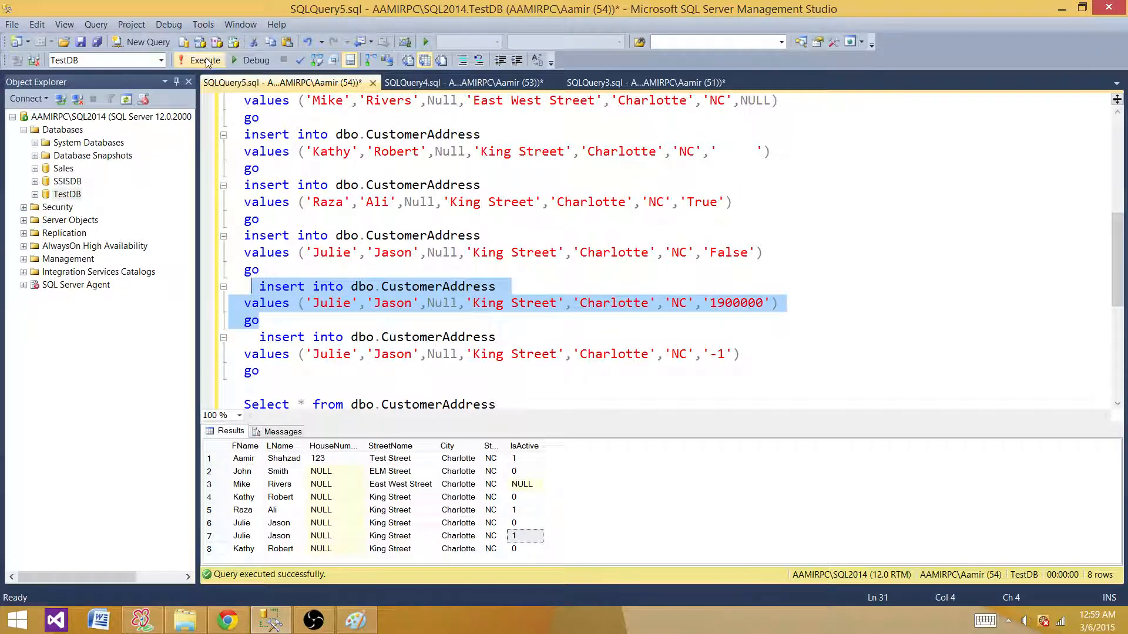
click(205, 60)
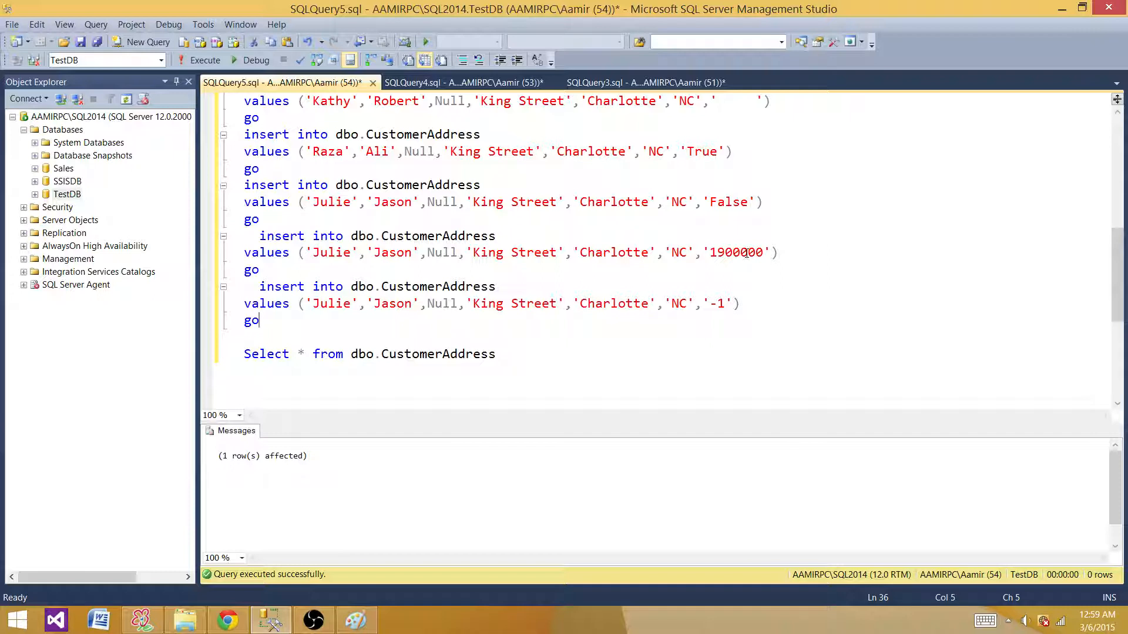
mouse_move(724, 234)
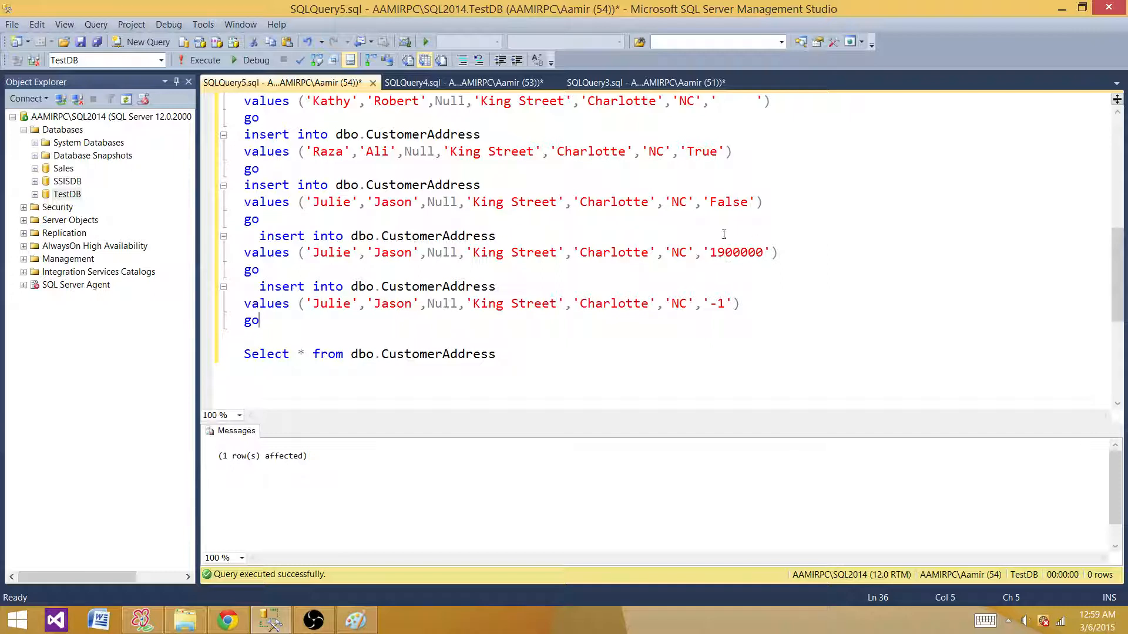
double_click(722, 252)
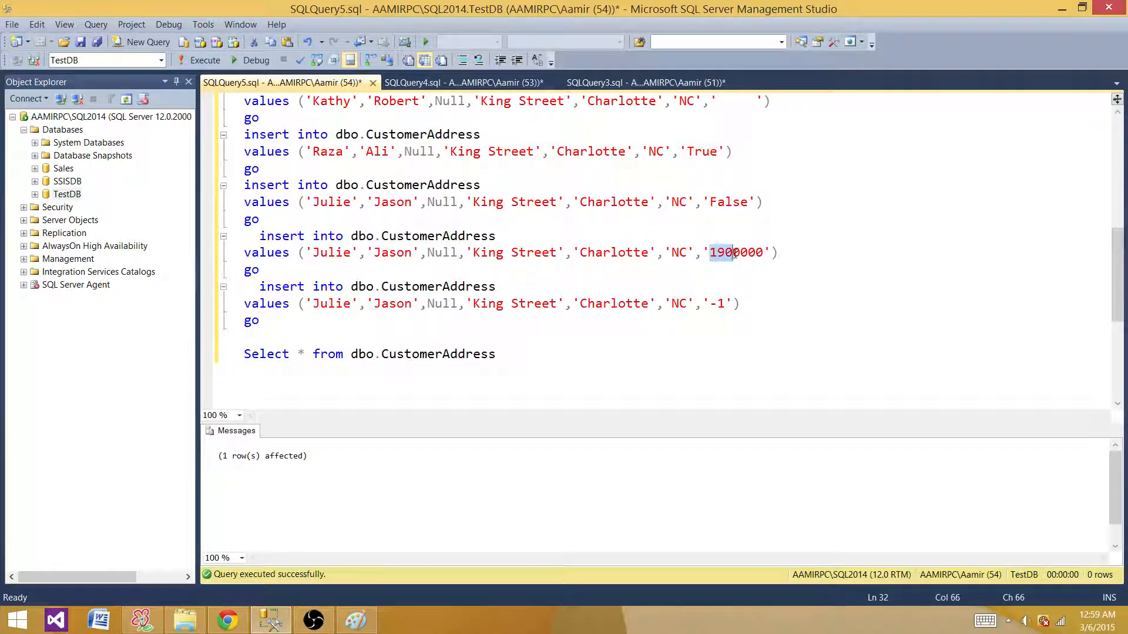
- List all rows, the ninth reading 1, then edit the last insert's '-1' value
click(484, 353)
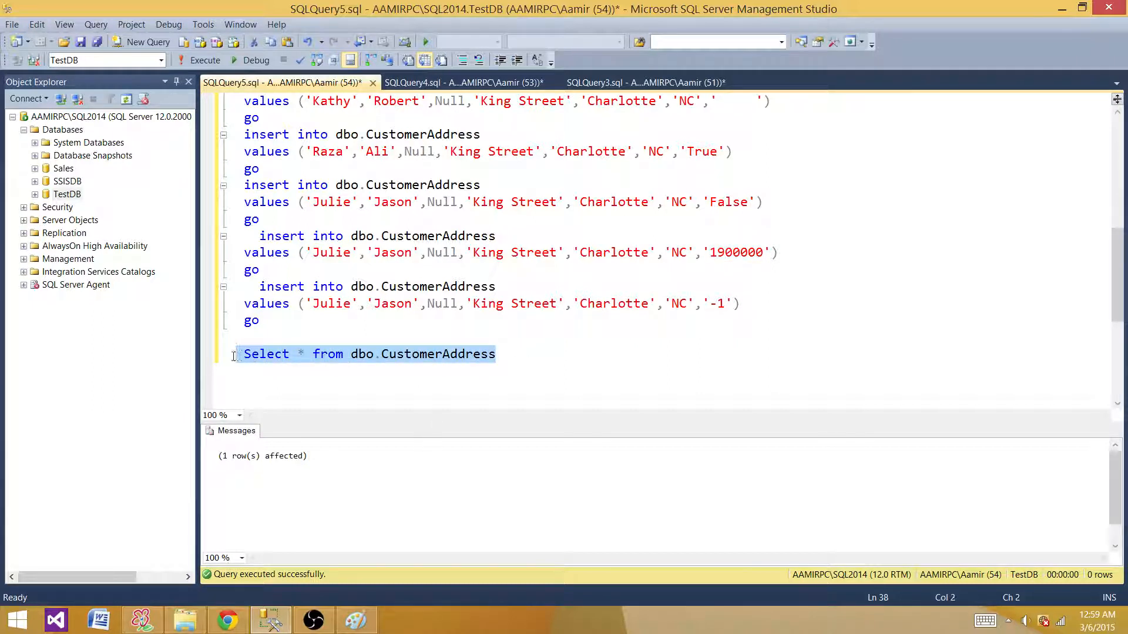
click(205, 60)
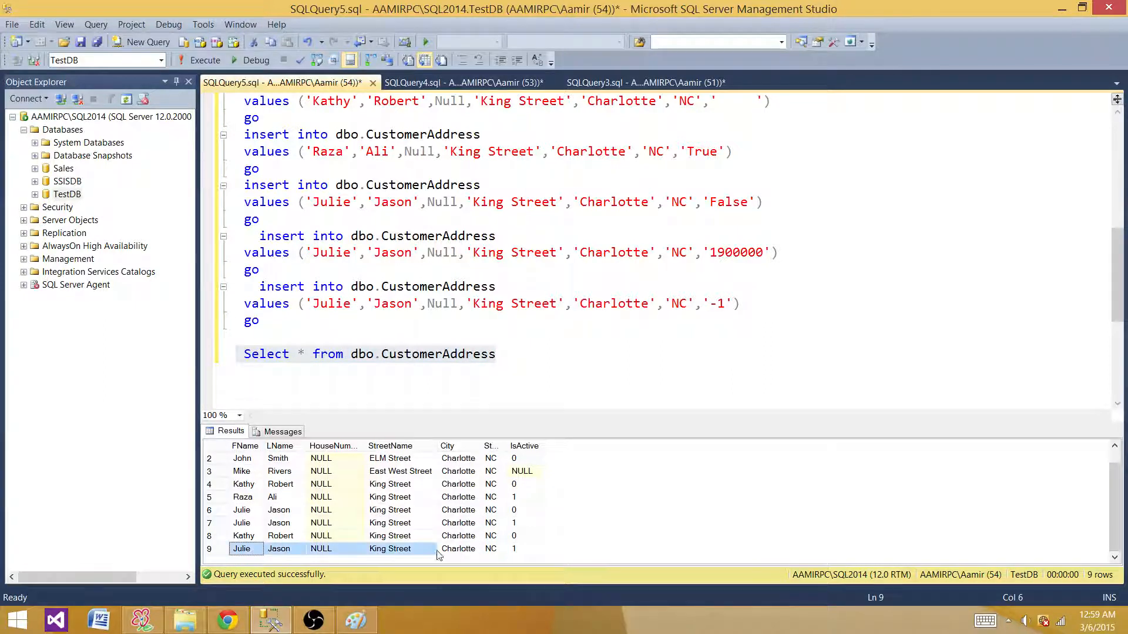
click(721, 304)
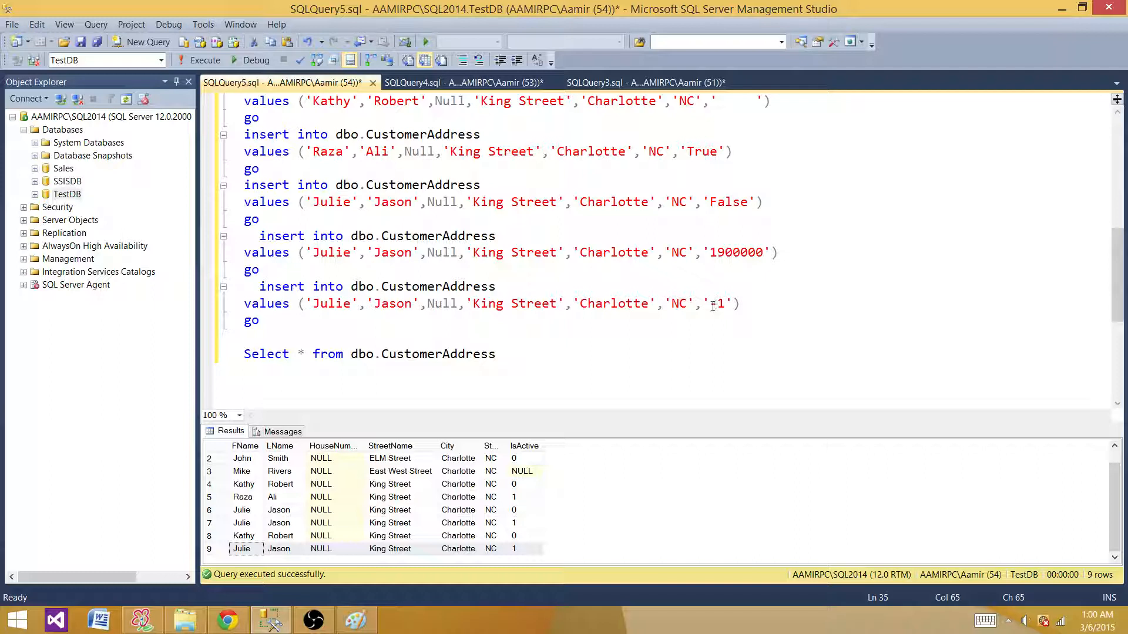
text(-)
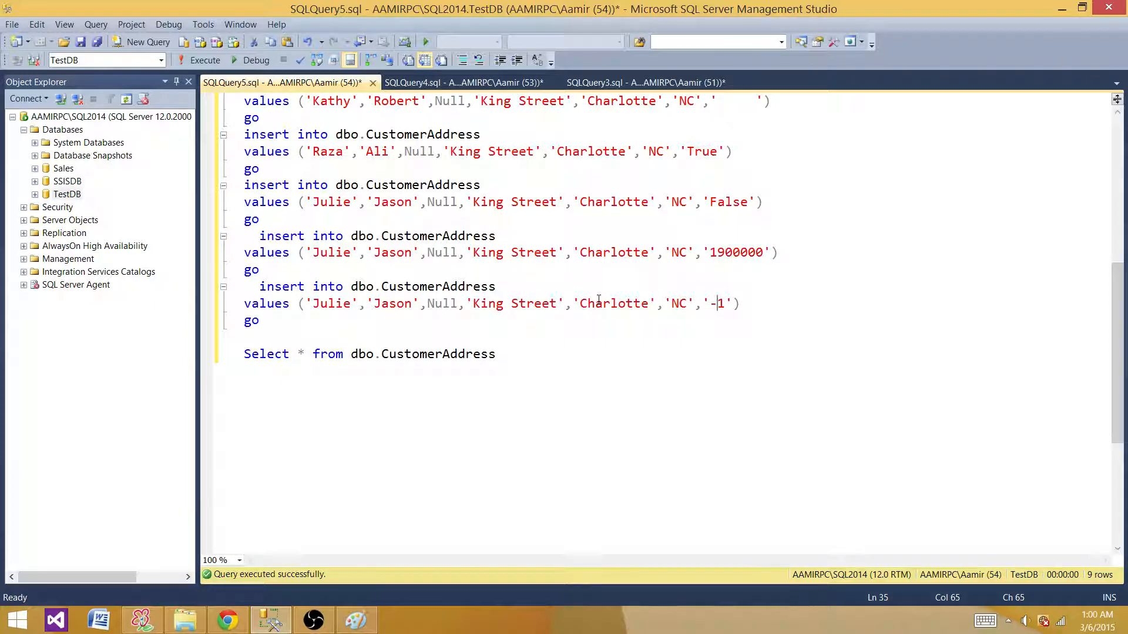
- Redisplay the nine-row results and highlight IsActive in the CREATE TABLE definition
click(205, 60)
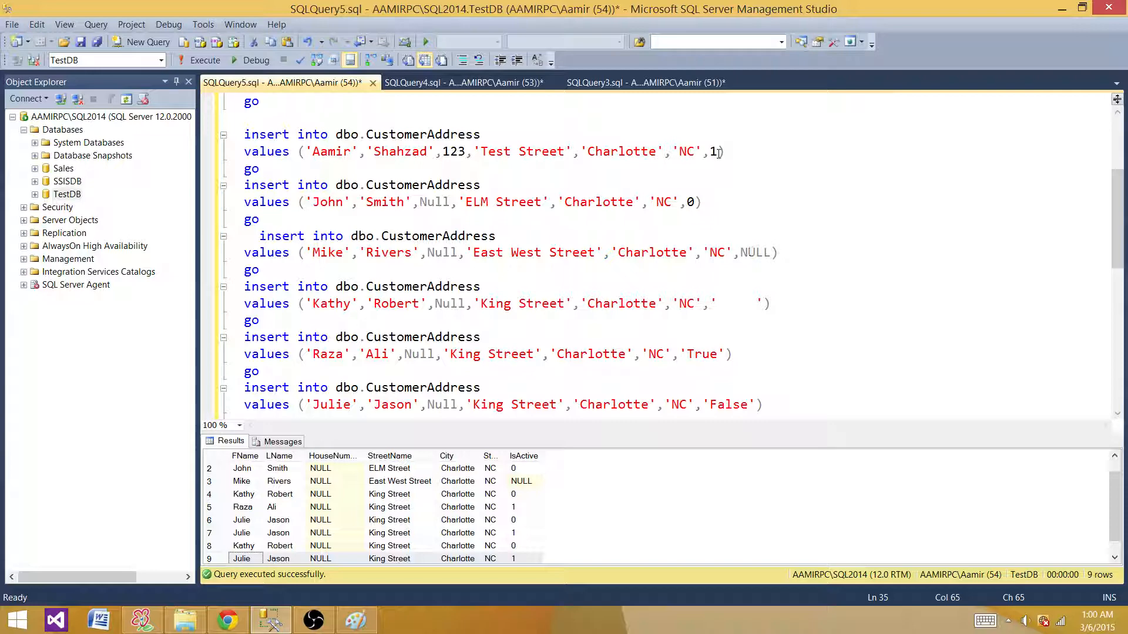
mouse_move(638, 273)
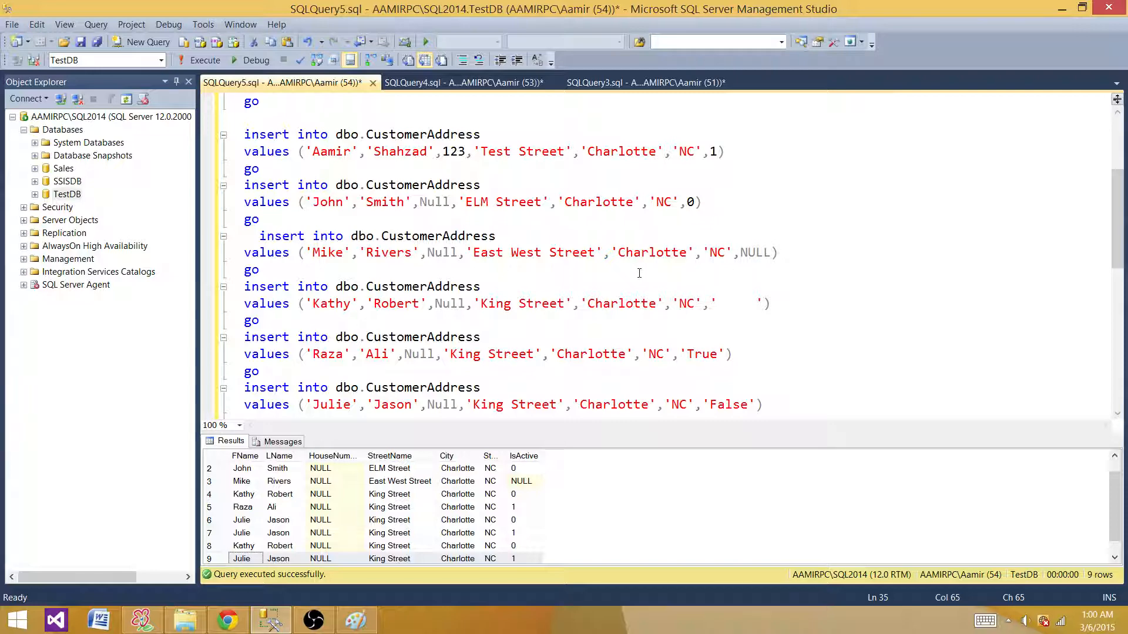
scroll(up, 3)
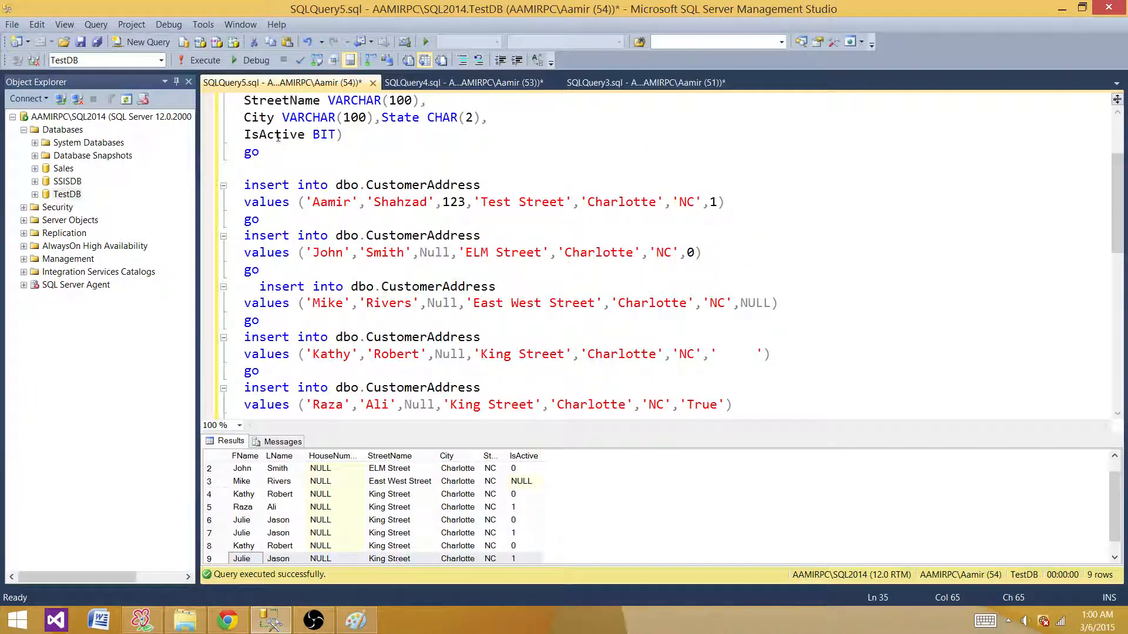
double_click(275, 135)
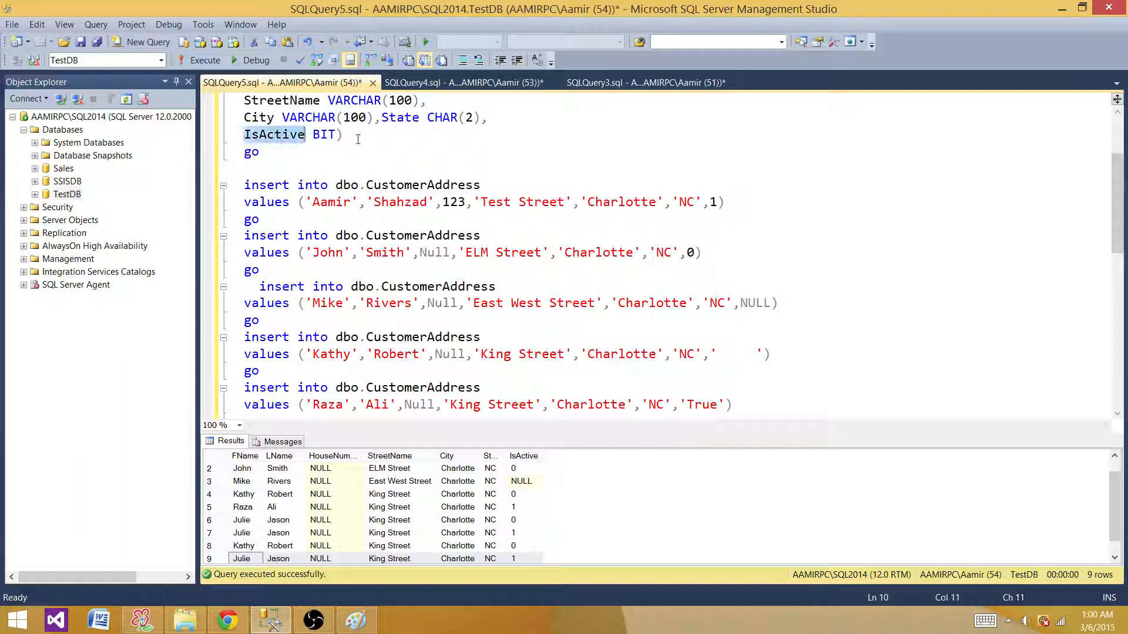
mouse_move(266, 141)
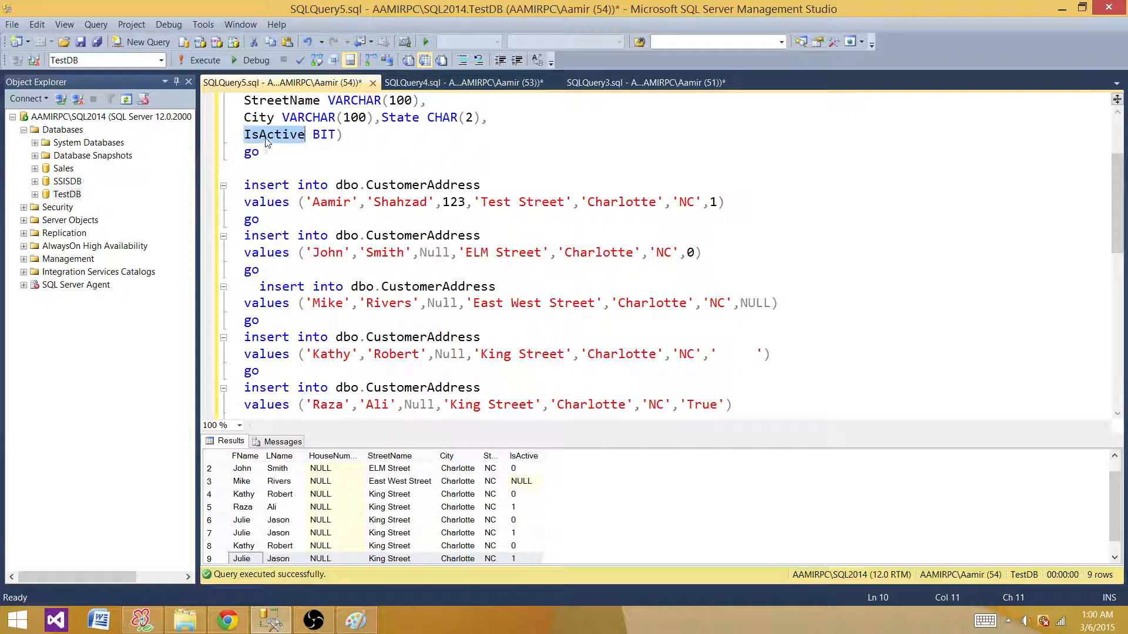
mouse_move(513, 292)
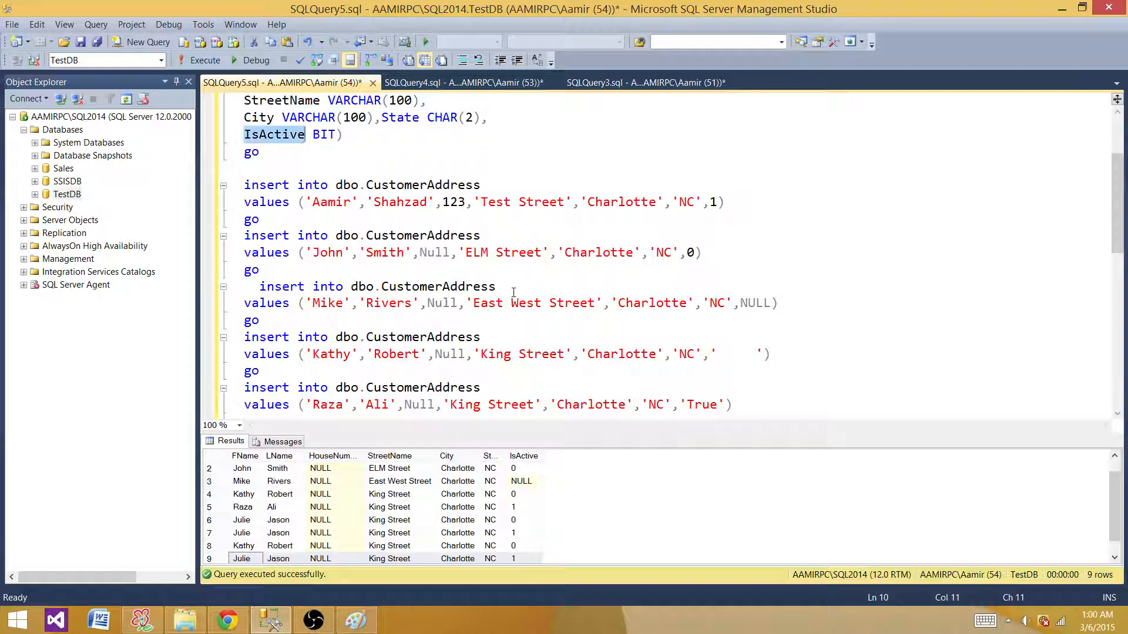